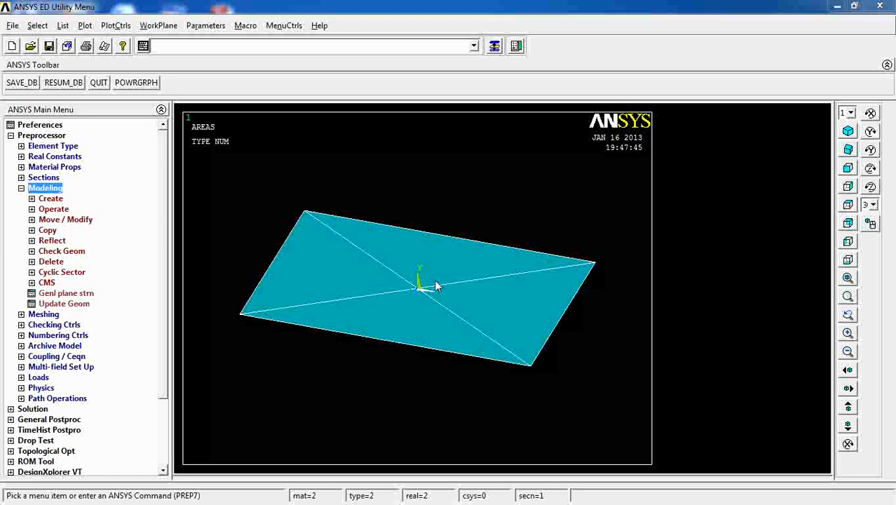
mouse_move(382, 302)
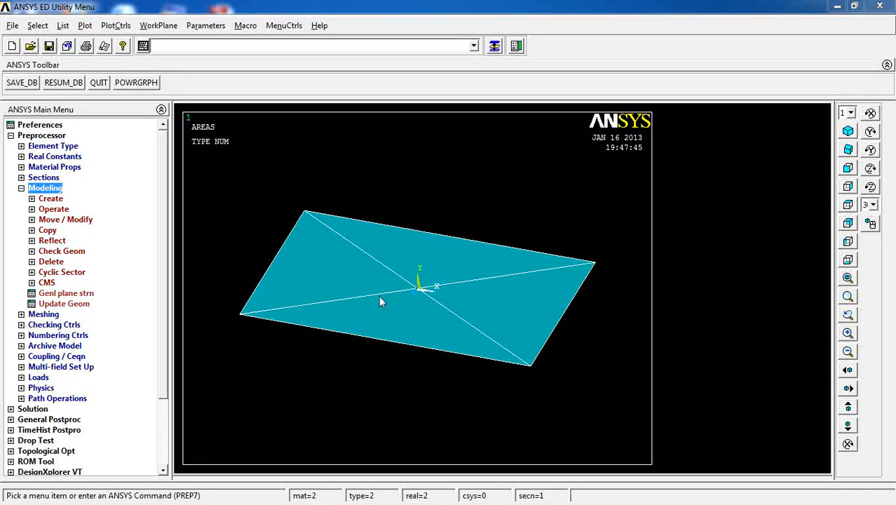
mouse_move(412, 255)
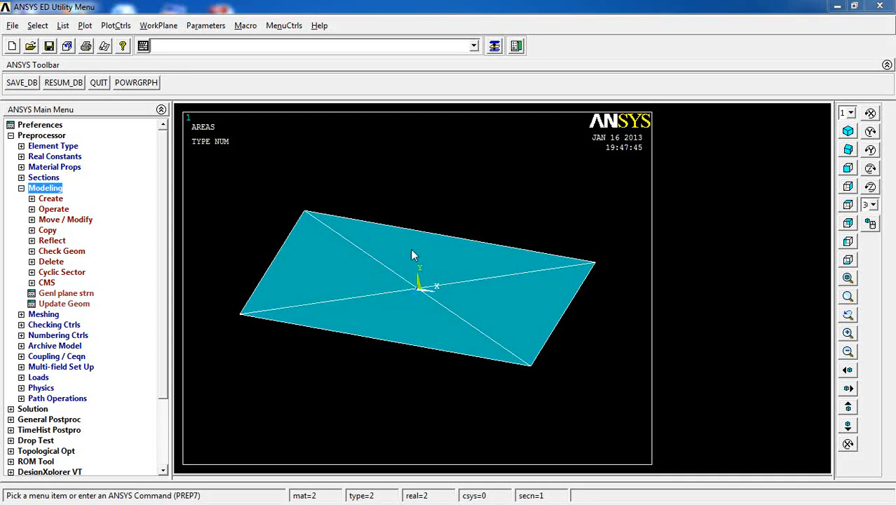
mouse_move(395, 266)
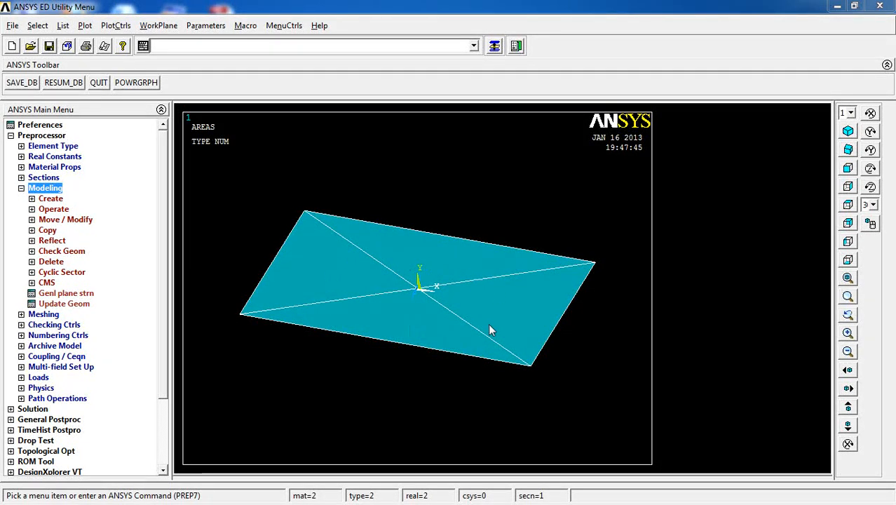
mouse_move(376, 303)
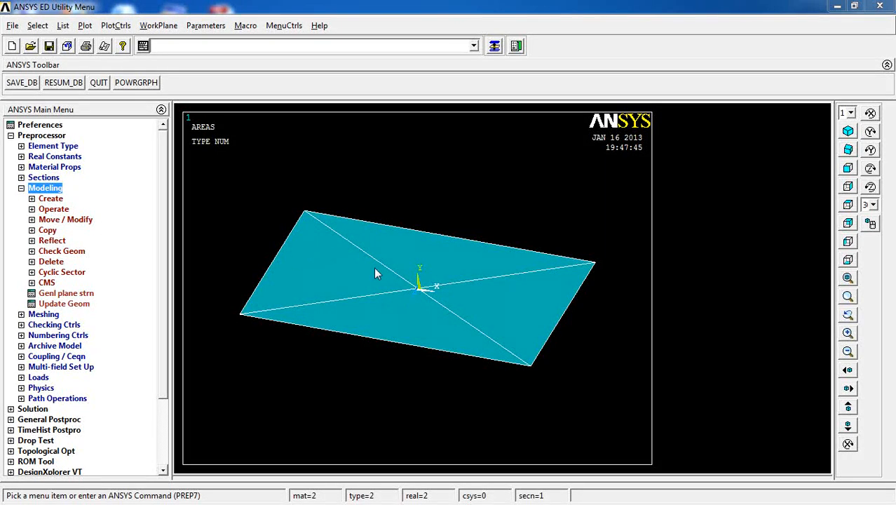
mouse_move(479, 317)
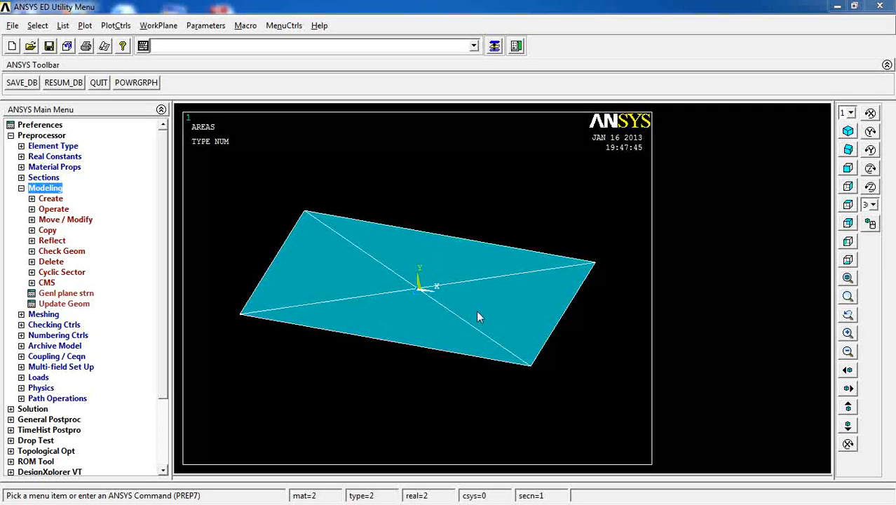
mouse_move(350, 260)
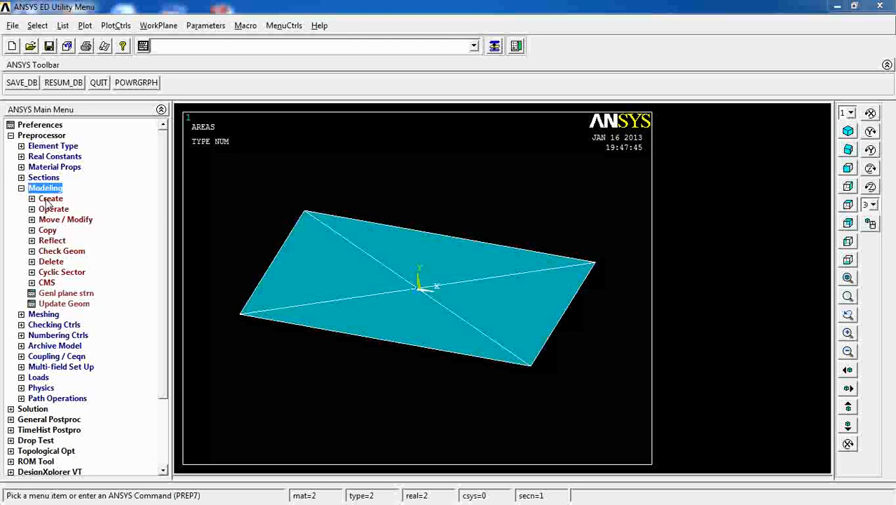
Glue all four picked plate areas via Booleans so they share common boundaries
left_click(53, 209)
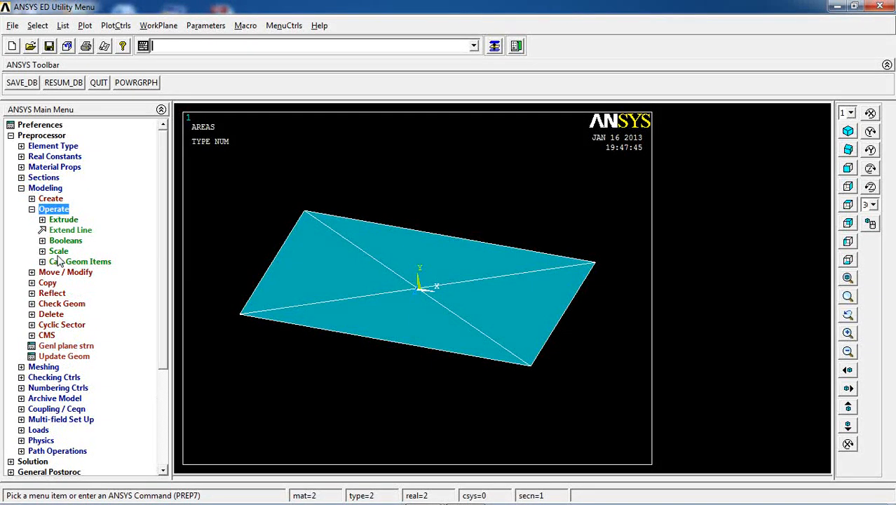
left_click(66, 239)
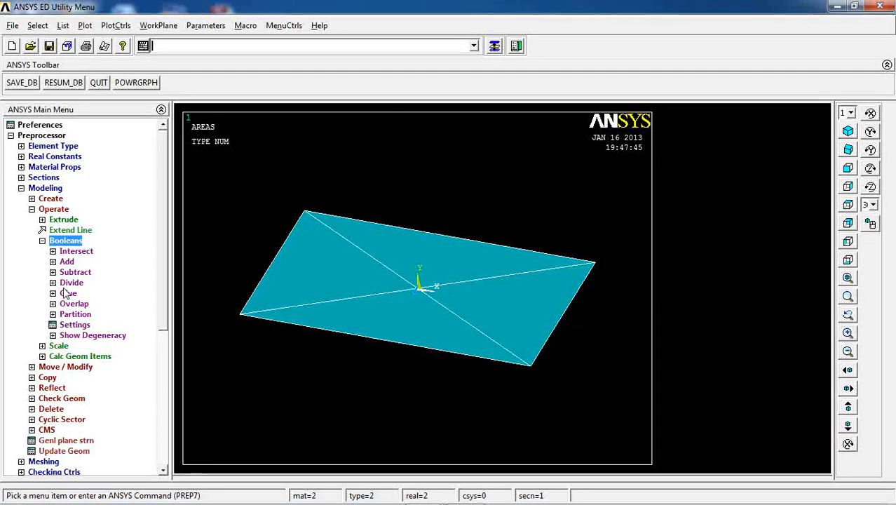
left_click(67, 294)
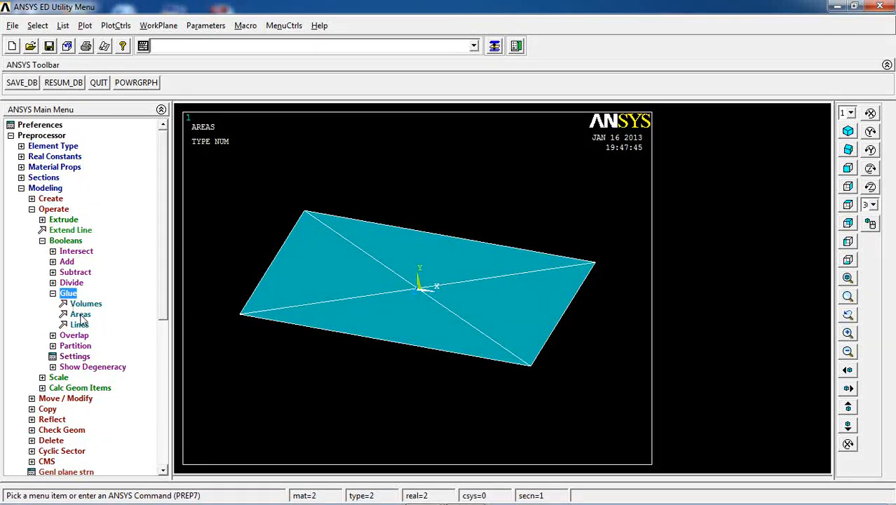
left_click(80, 314)
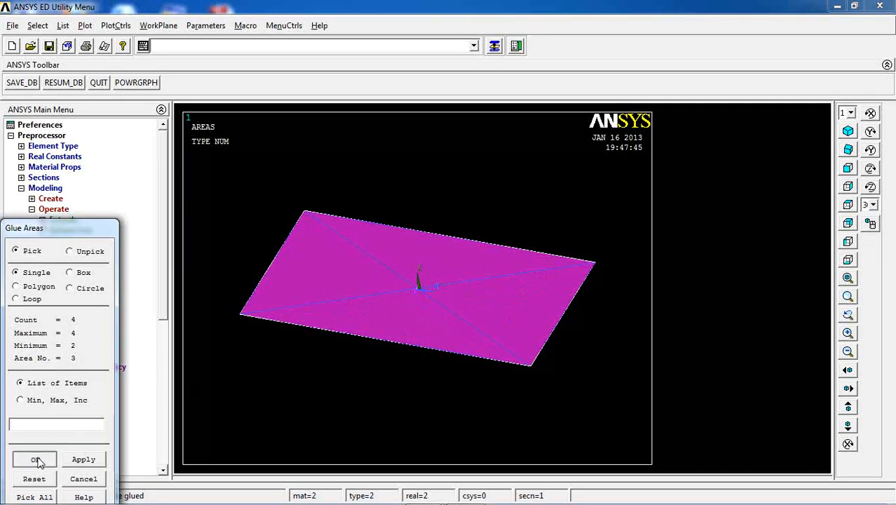
left_click(33, 458)
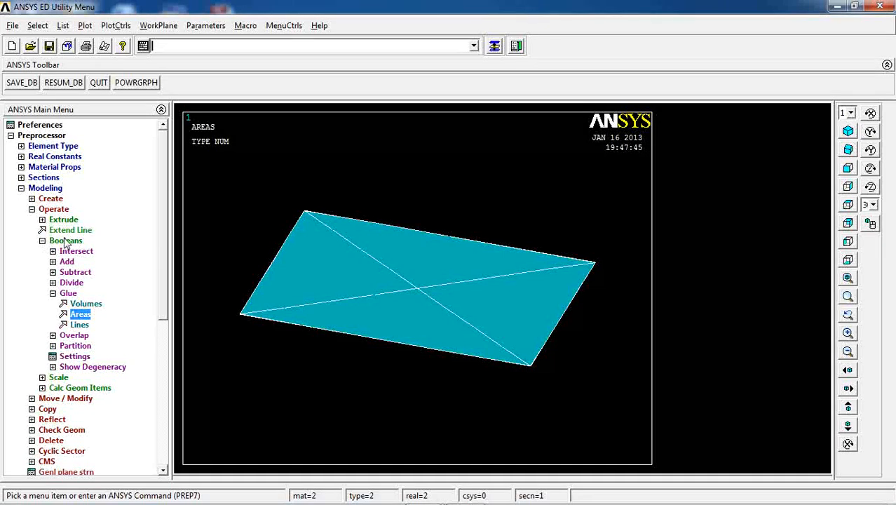
left_click(45, 188)
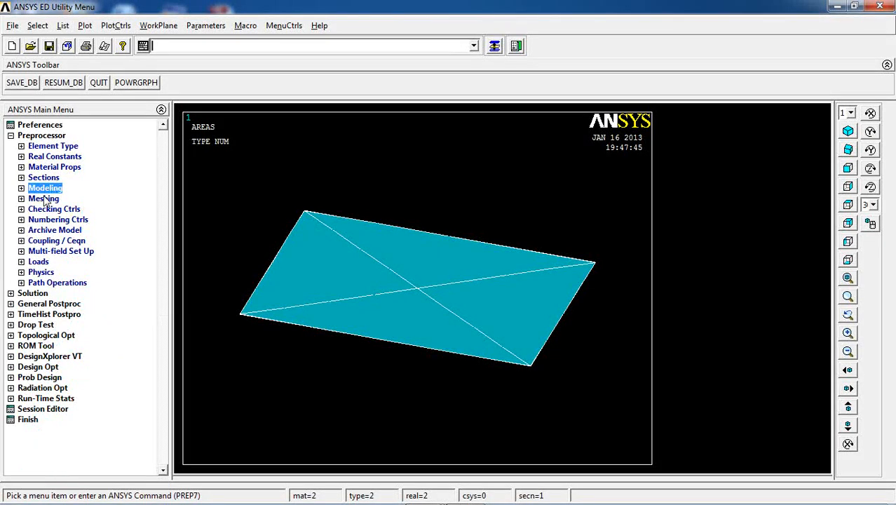
Free-mesh the glued plate areas into elements from the Meshing commands
left_click(44, 200)
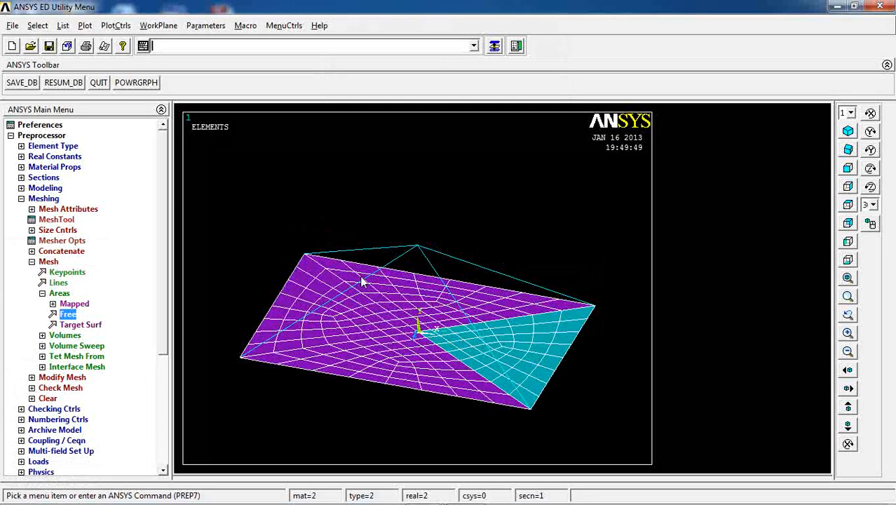
mouse_move(17, 279)
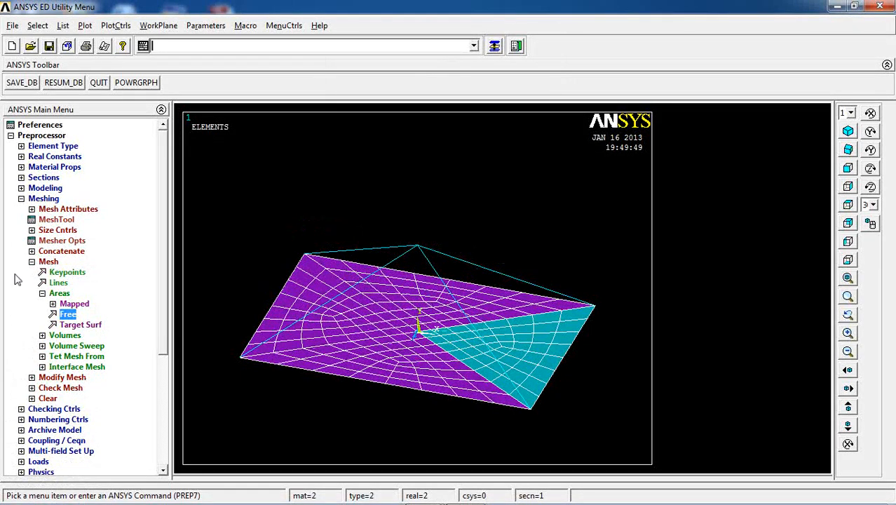
left_click(44, 198)
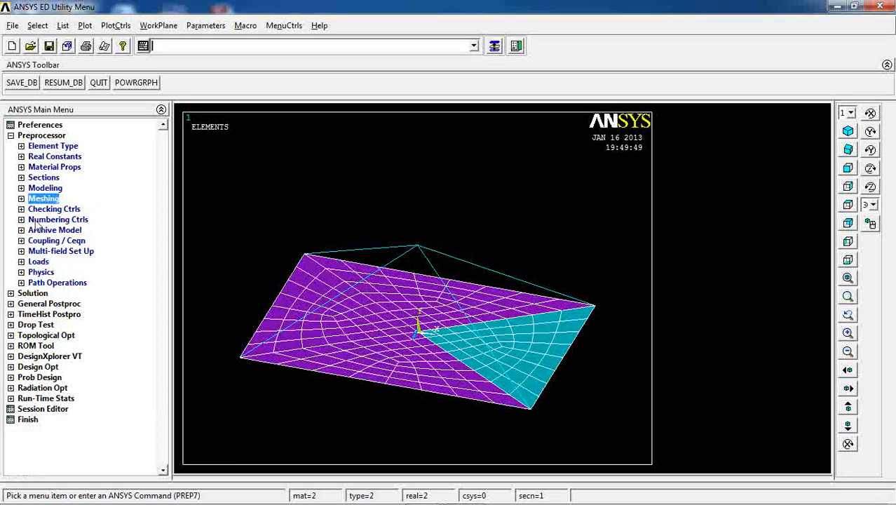
Constrain displacements on the picked apex keypoint above the plate
left_click(37, 261)
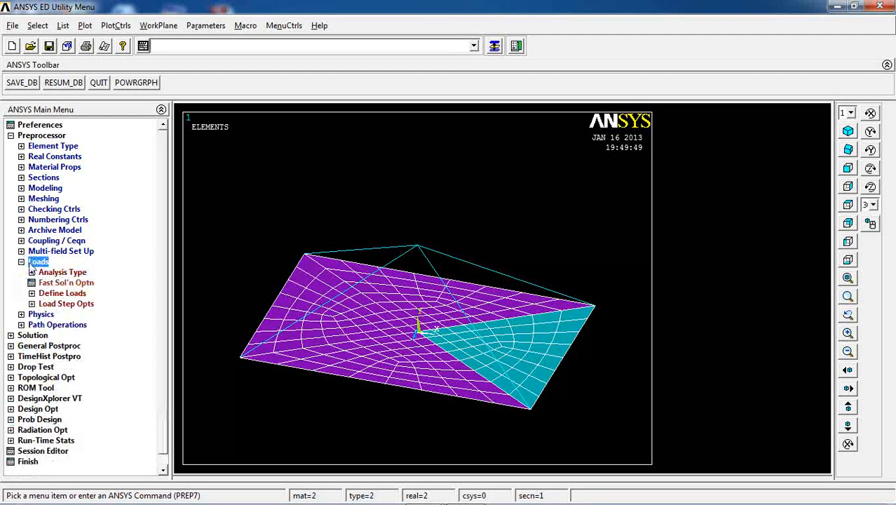
left_click(73, 282)
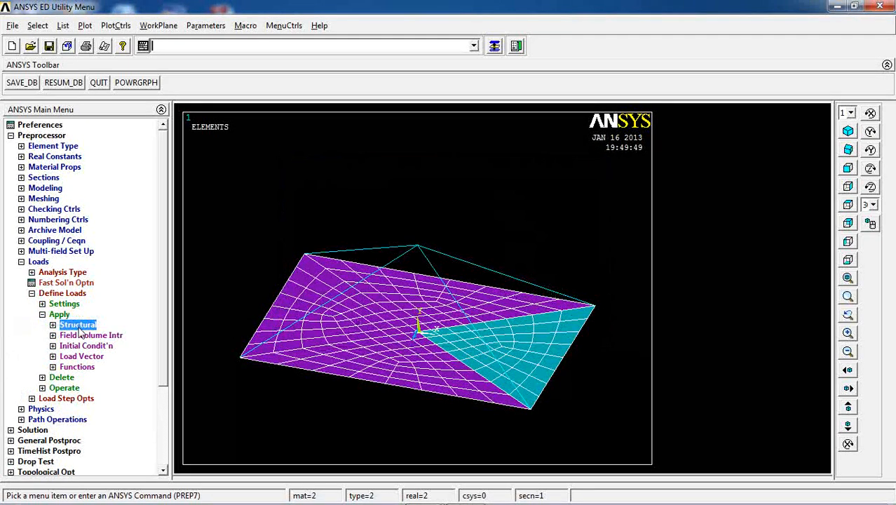
left_click(78, 324)
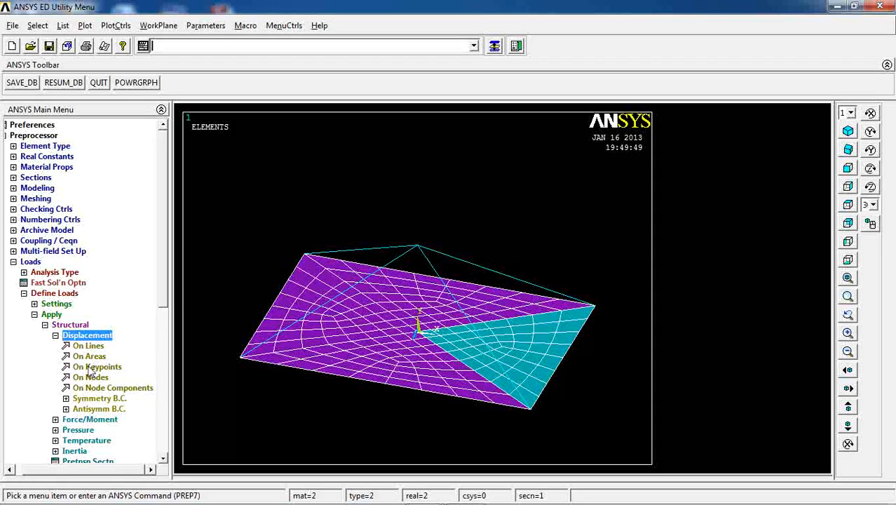
left_click(98, 366)
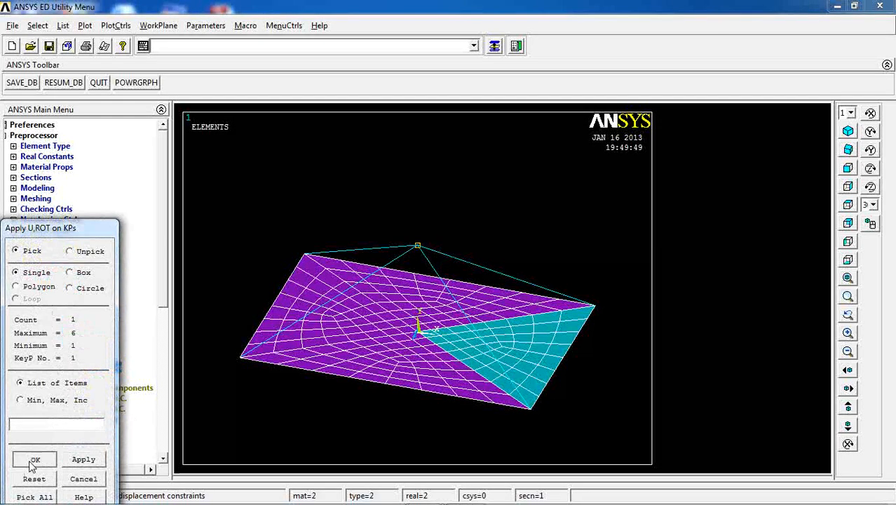
left_click(34, 460)
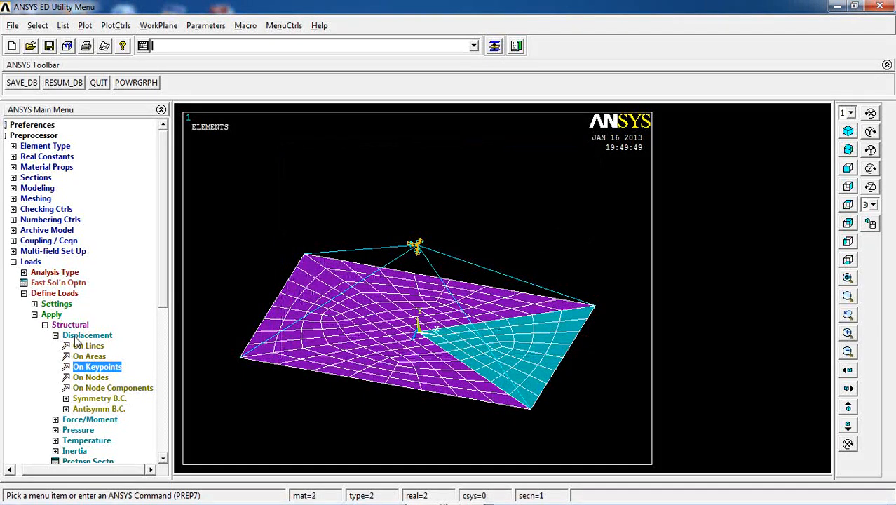
left_click(90, 345)
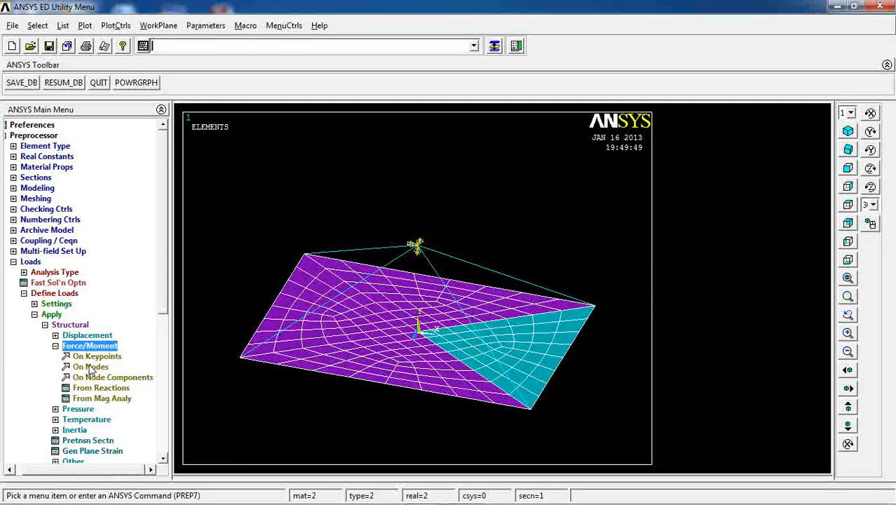
Apply a constant -10000 force in FY at the picked keypoint
left_click(95, 356)
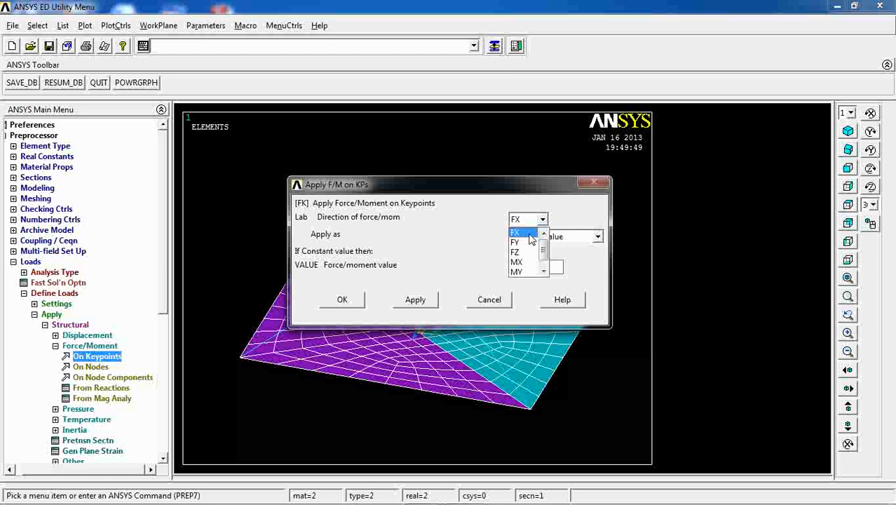
left_click(517, 241)
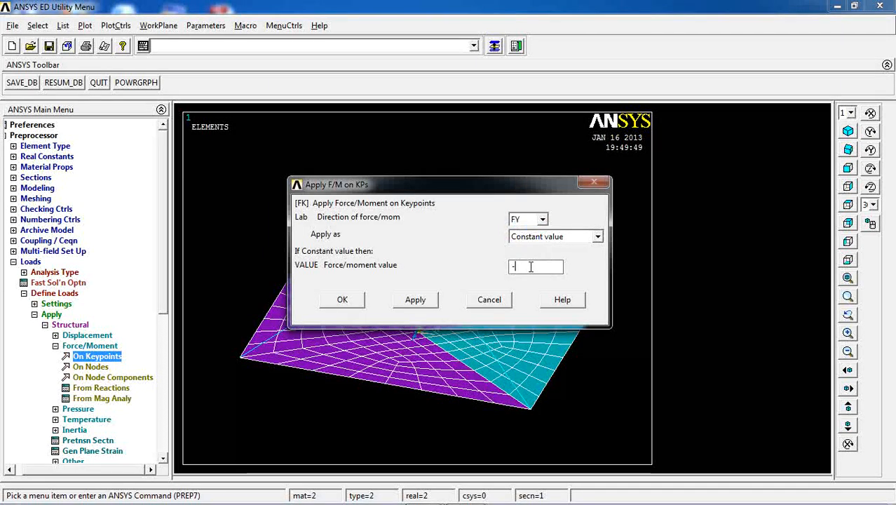
type("10000")
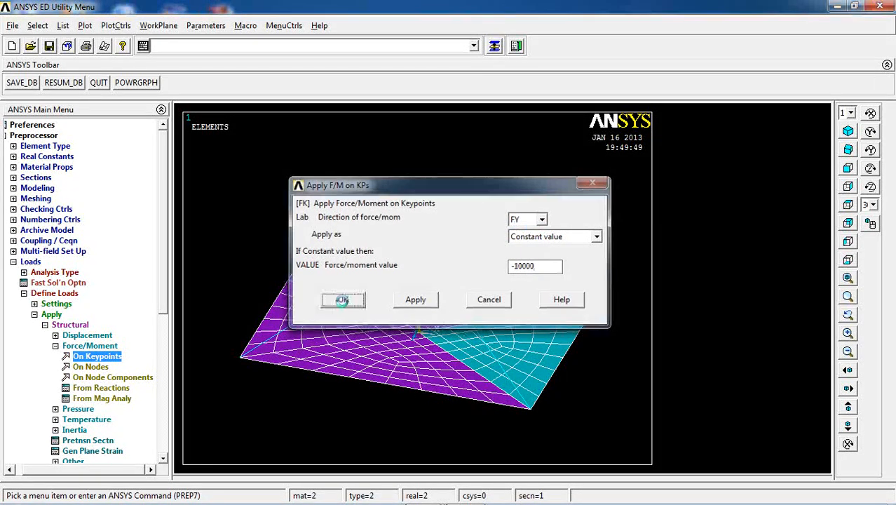
left_click(342, 300)
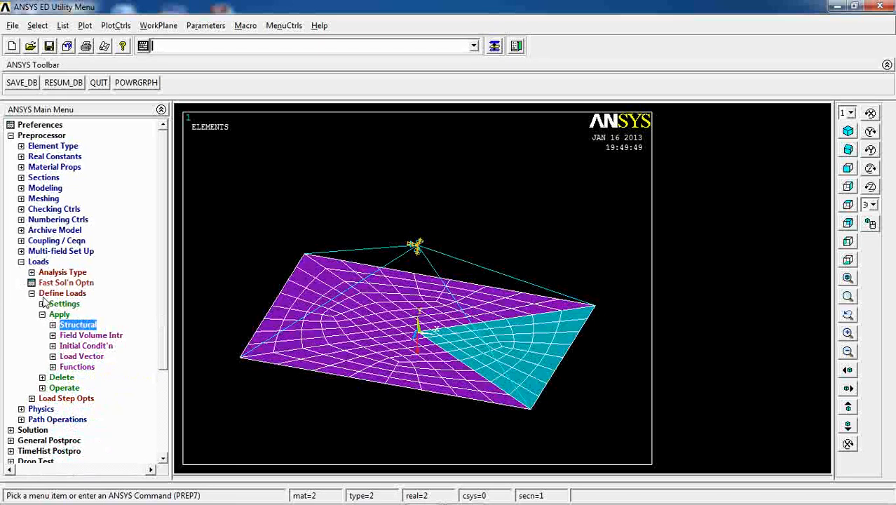
left_click(38, 261)
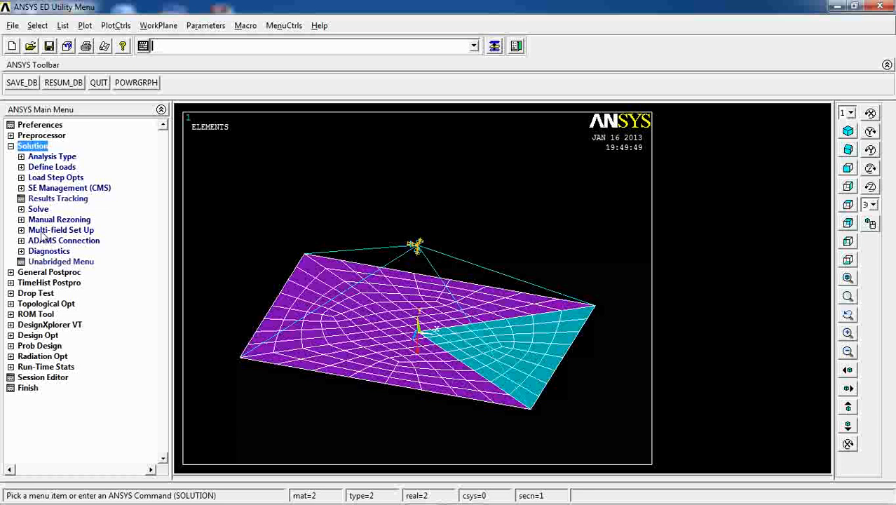
Solve the current load step and move on to General Postproc
left_click(57, 219)
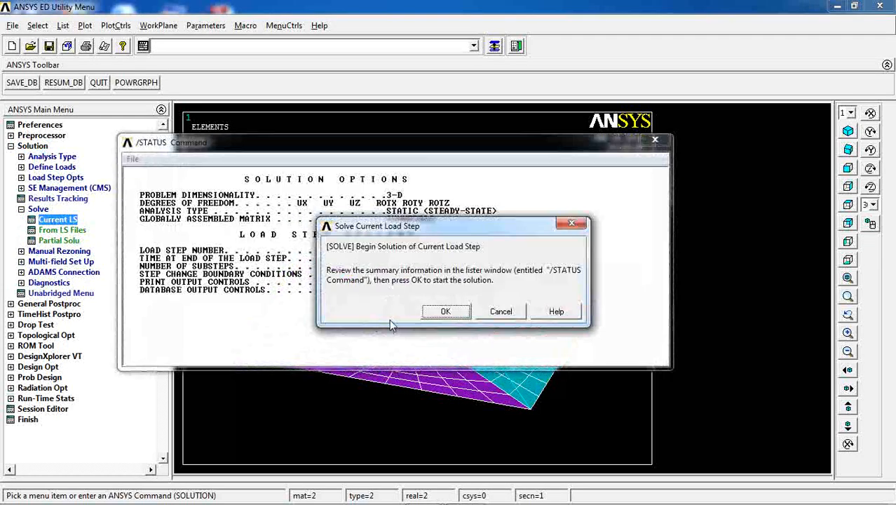
left_click(446, 311)
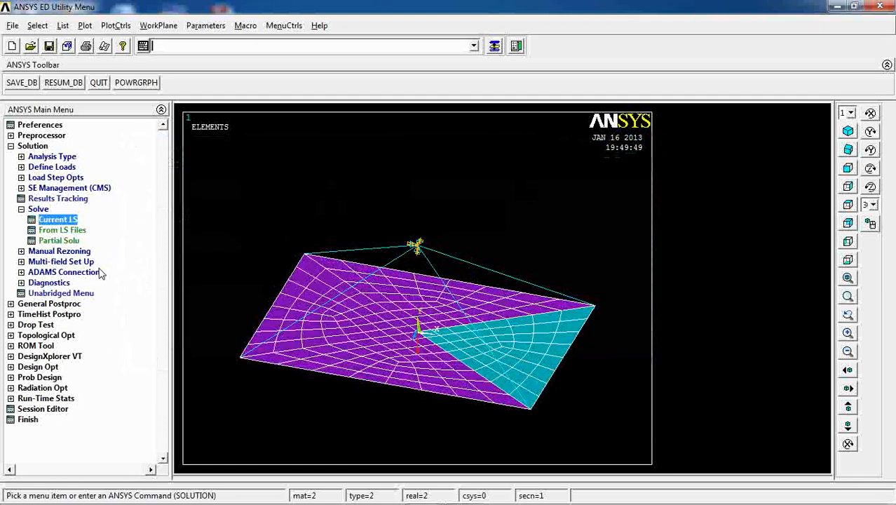
left_click(51, 157)
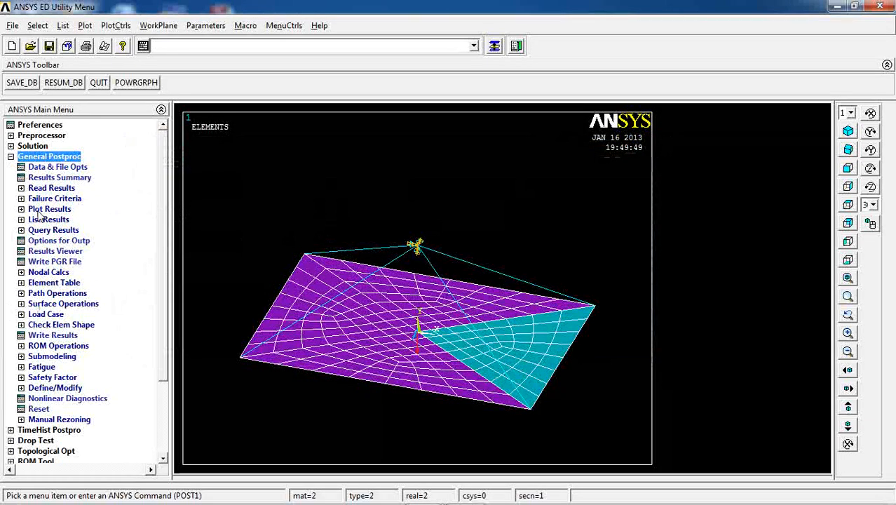
Plot the plate's deformed shape only
left_click(69, 219)
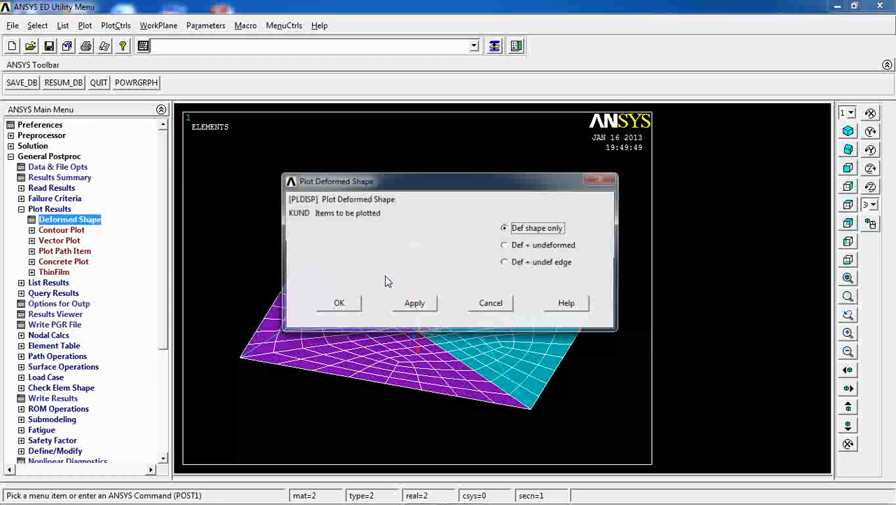
left_click(339, 303)
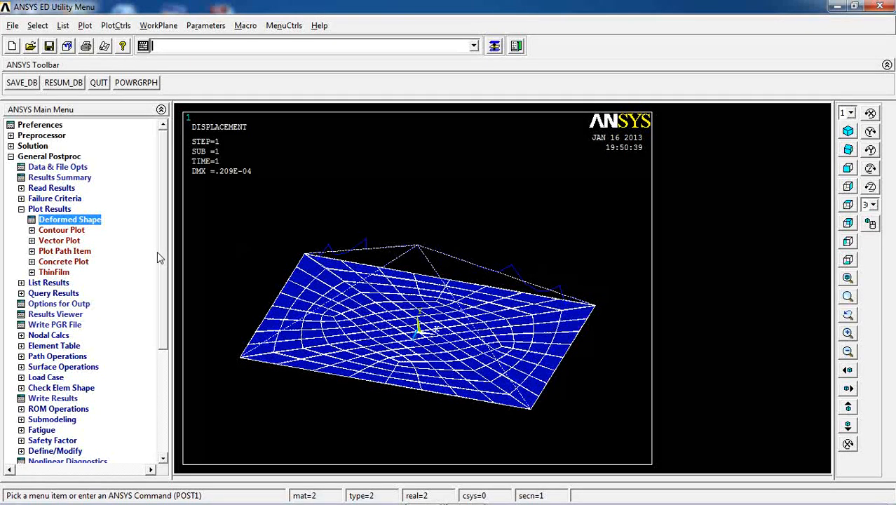
Contour the nodal DOF solution by Y-Component of displacement
left_click(61, 230)
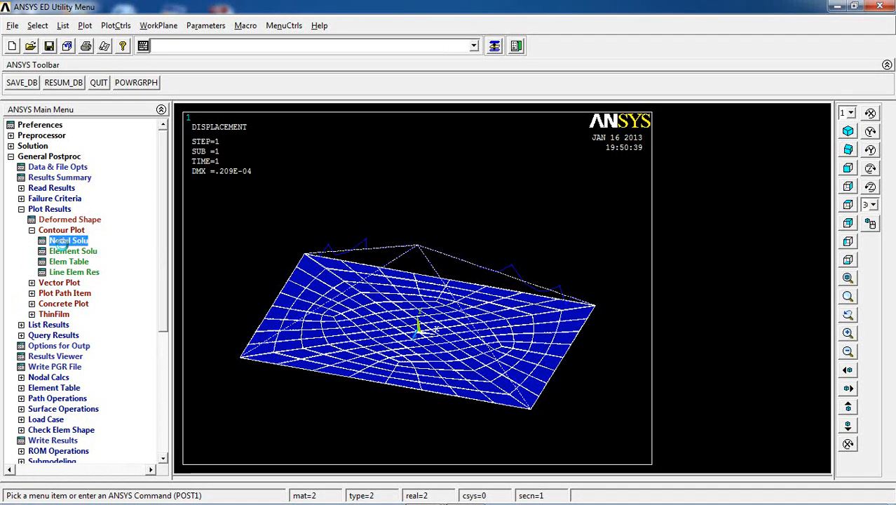
left_click(67, 240)
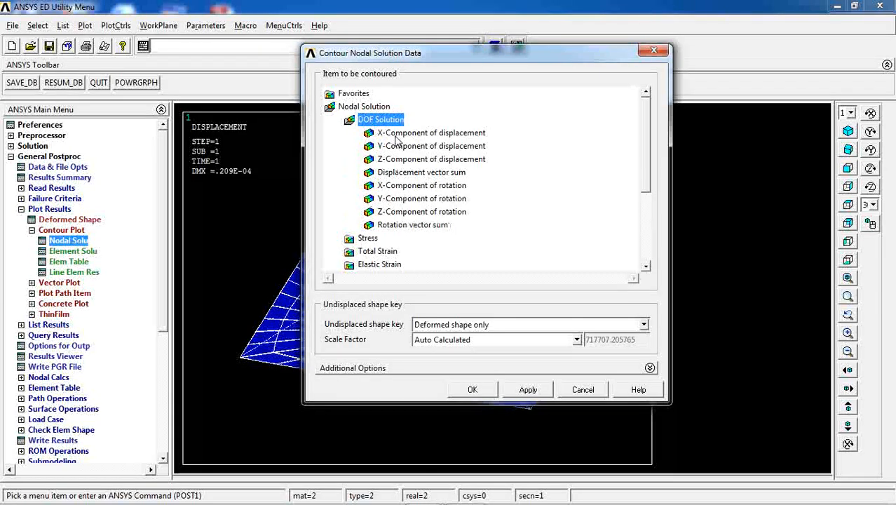
left_click(432, 146)
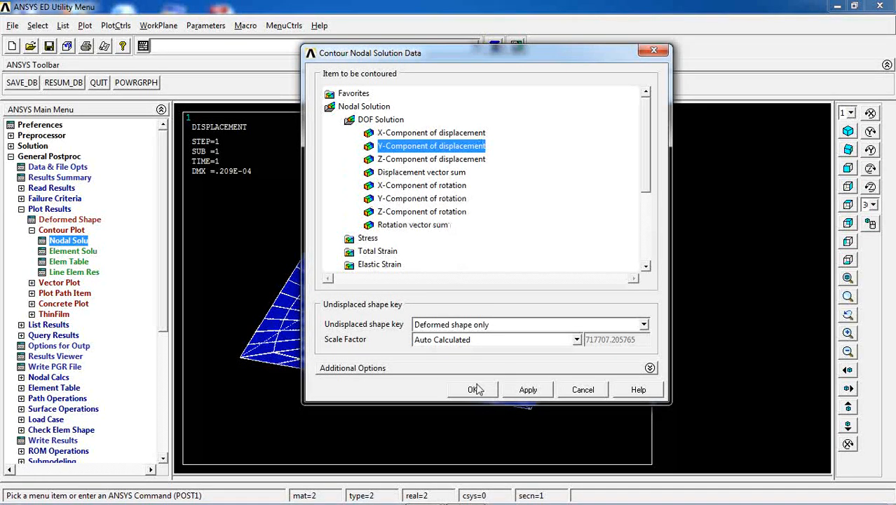
left_click(474, 390)
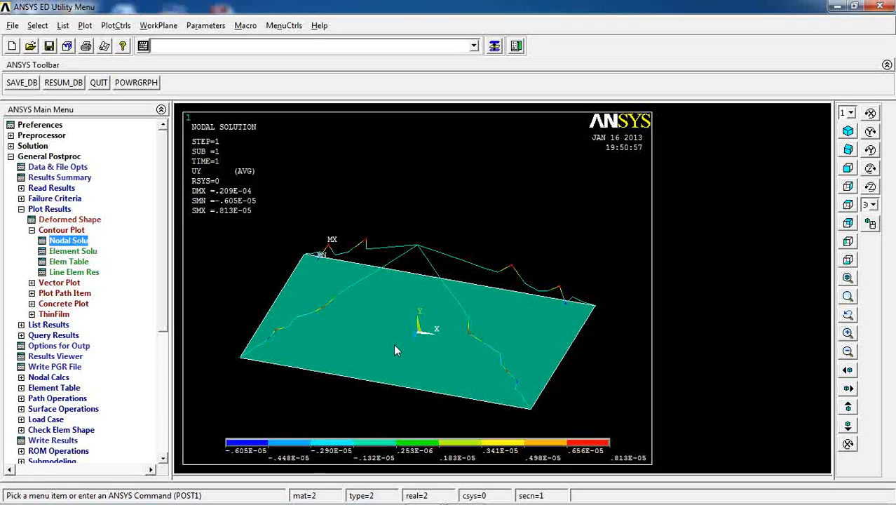
mouse_move(429, 329)
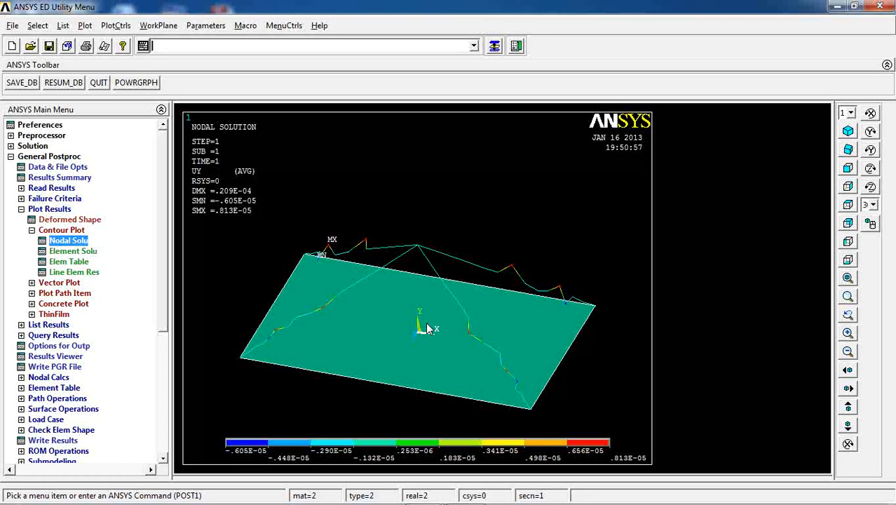
mouse_move(337, 428)
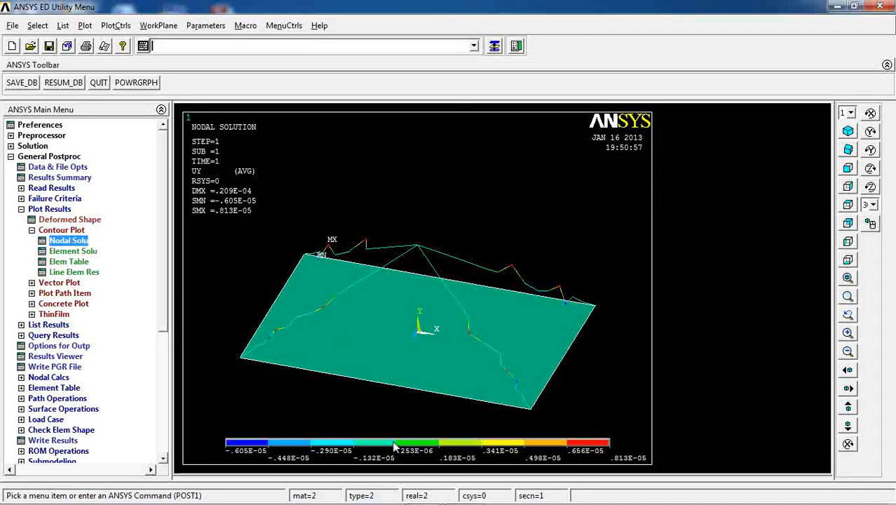
mouse_move(420, 462)
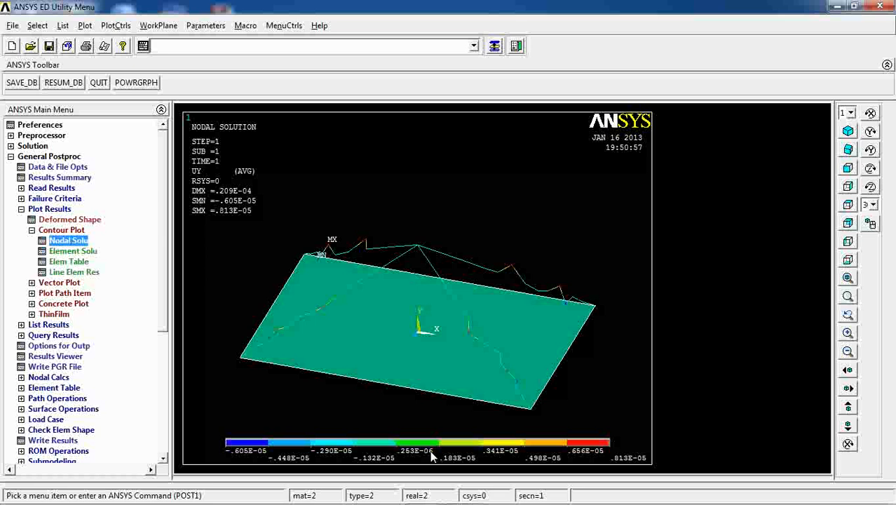
mouse_move(379, 259)
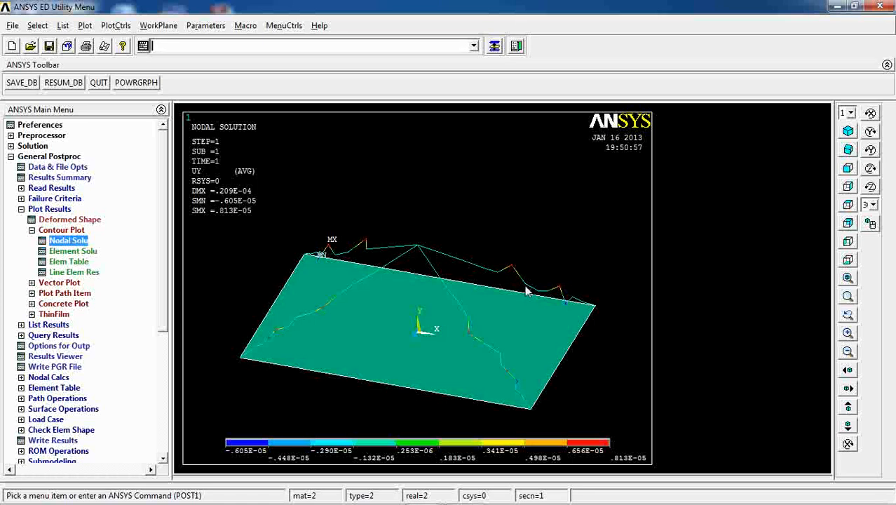
mouse_move(533, 421)
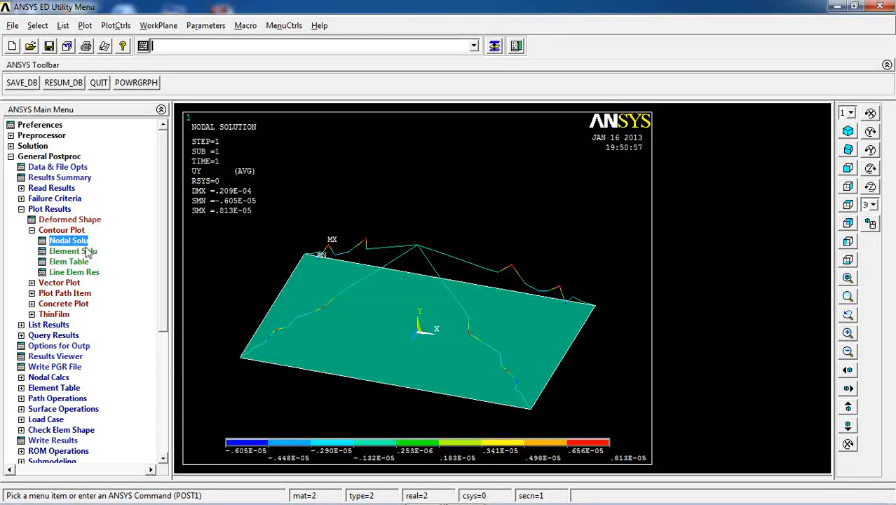
Contour the nodal DOF solution by displacement vector sum instead
left_click(68, 240)
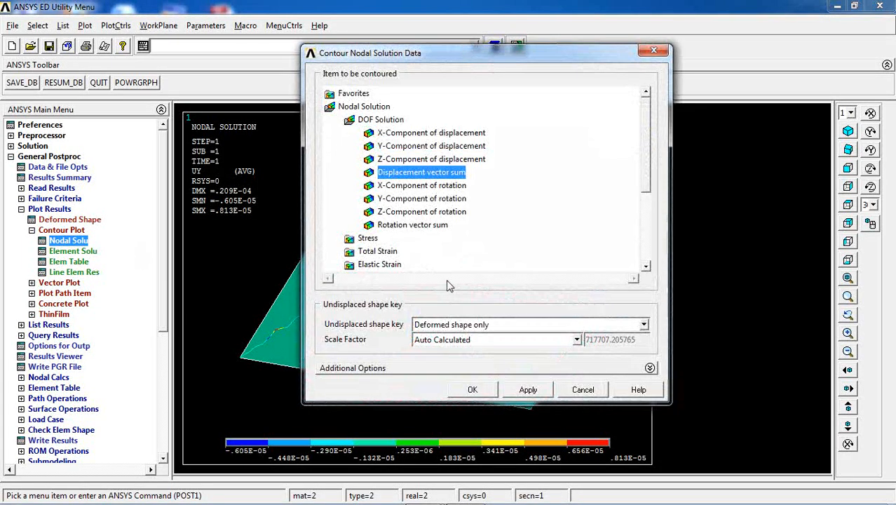
left_click(472, 390)
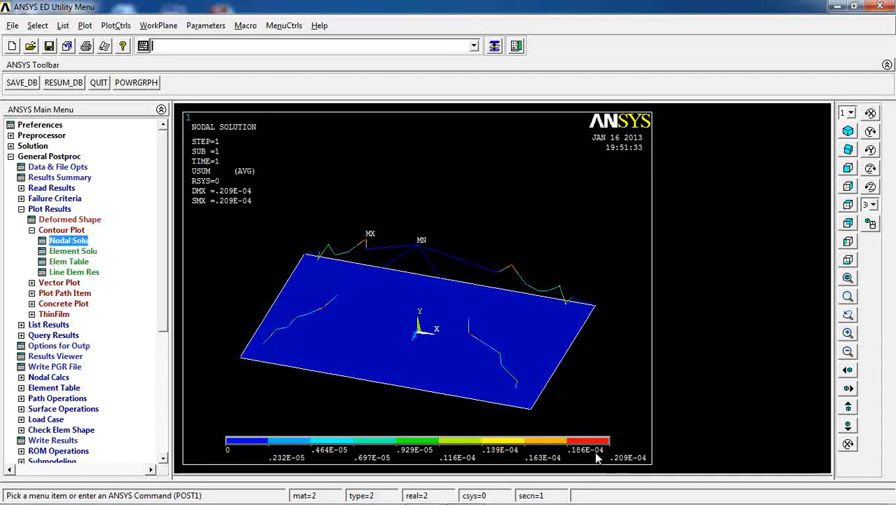
mouse_move(644, 471)
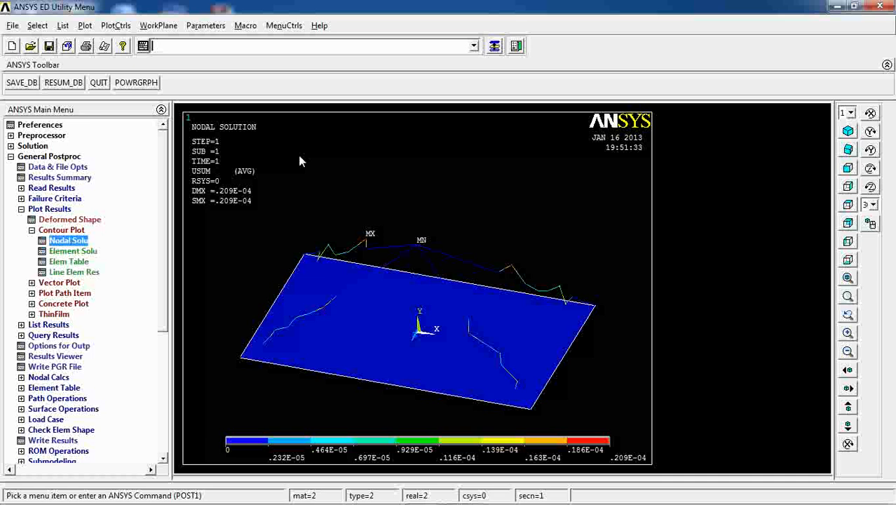
Turn /ESHAPE element display On in Size and Shape so elements show real thickness
left_click(115, 25)
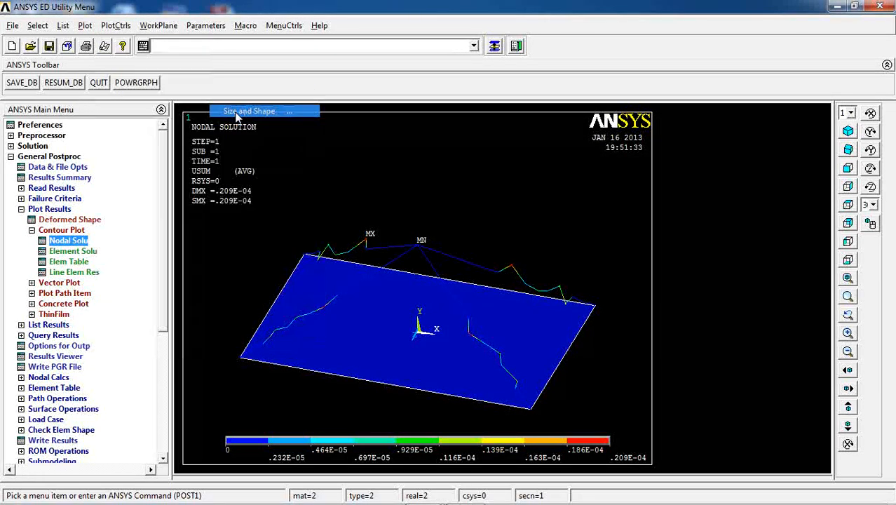
left_click(250, 111)
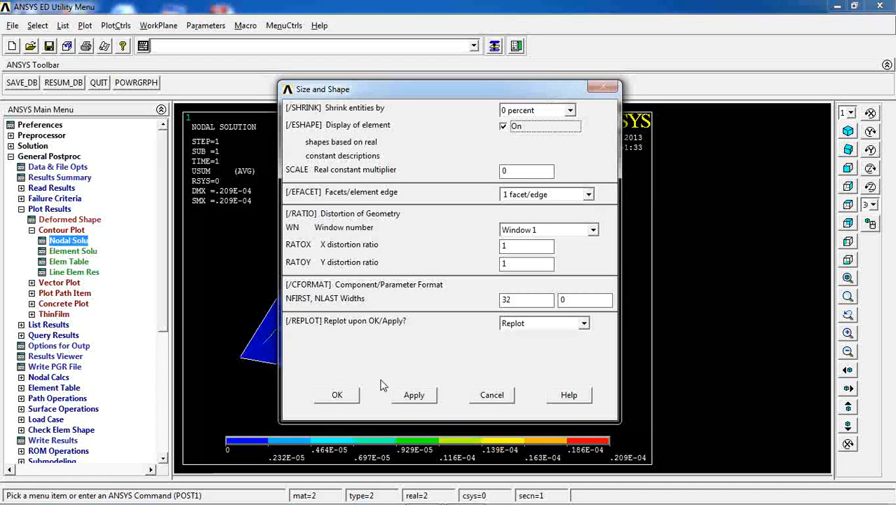
left_click(337, 396)
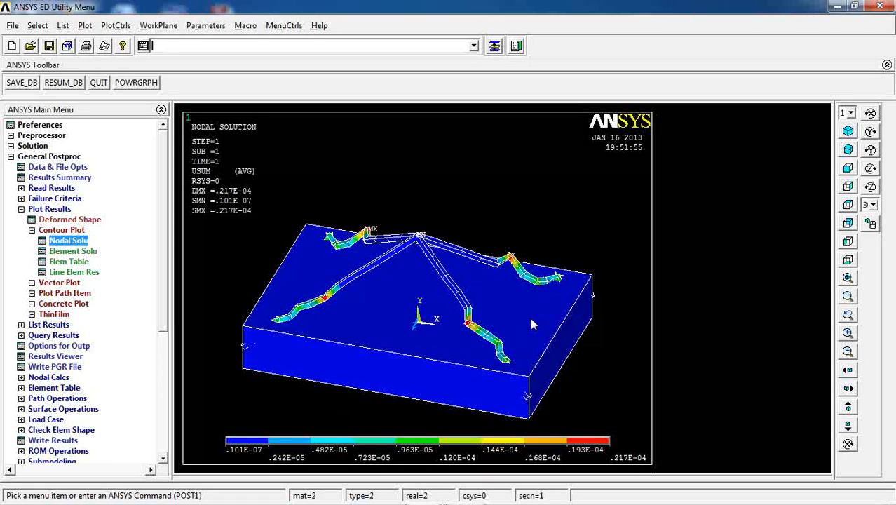
mouse_move(592, 411)
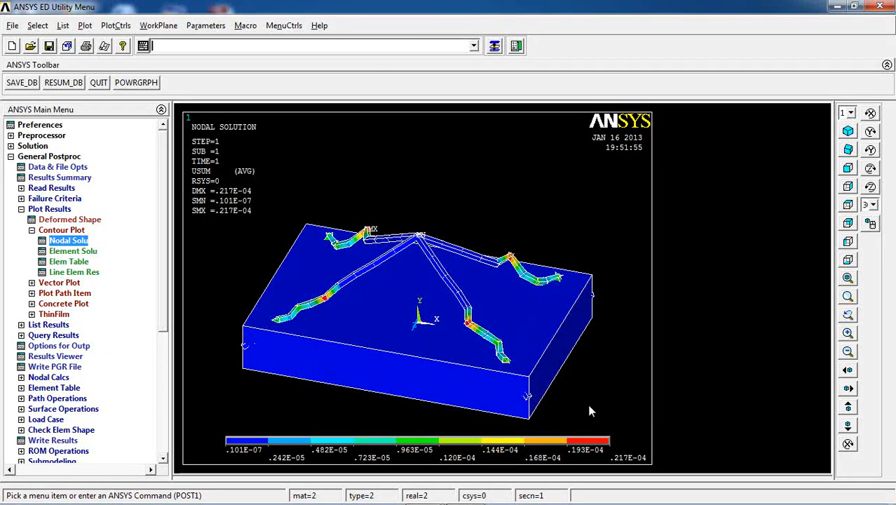
mouse_move(605, 291)
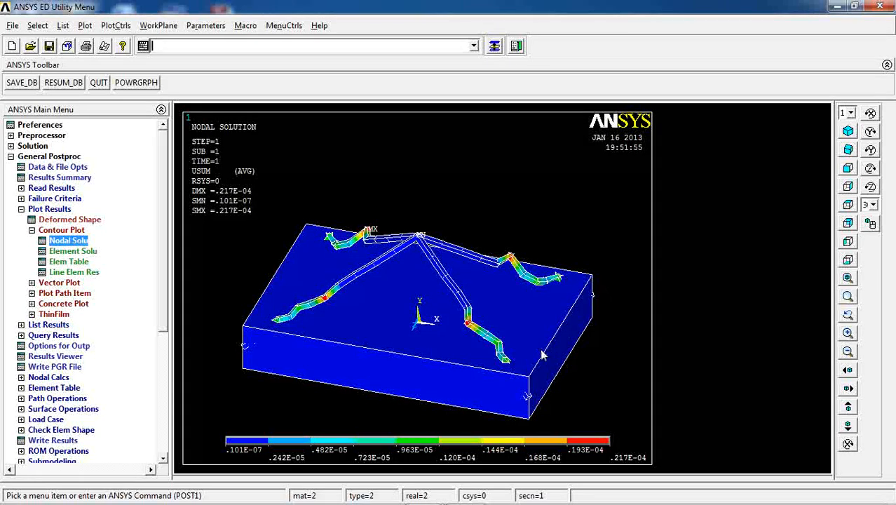
mouse_move(344, 255)
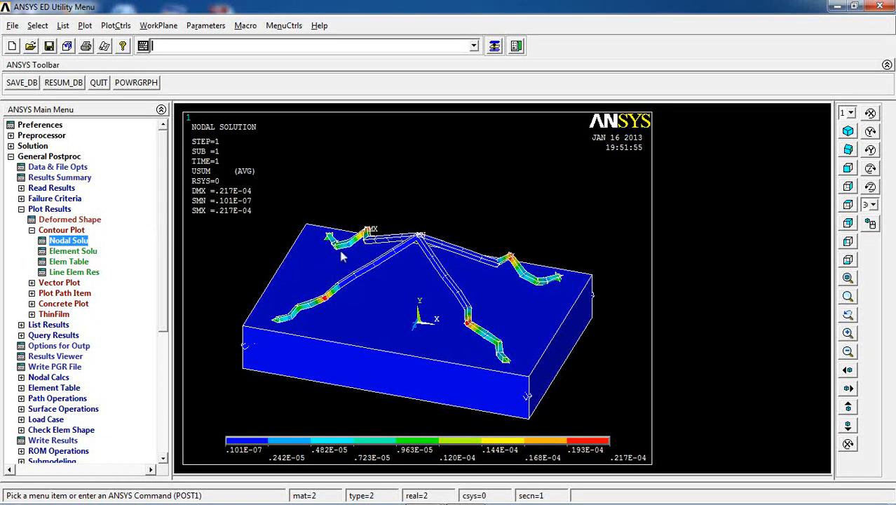
mouse_move(376, 303)
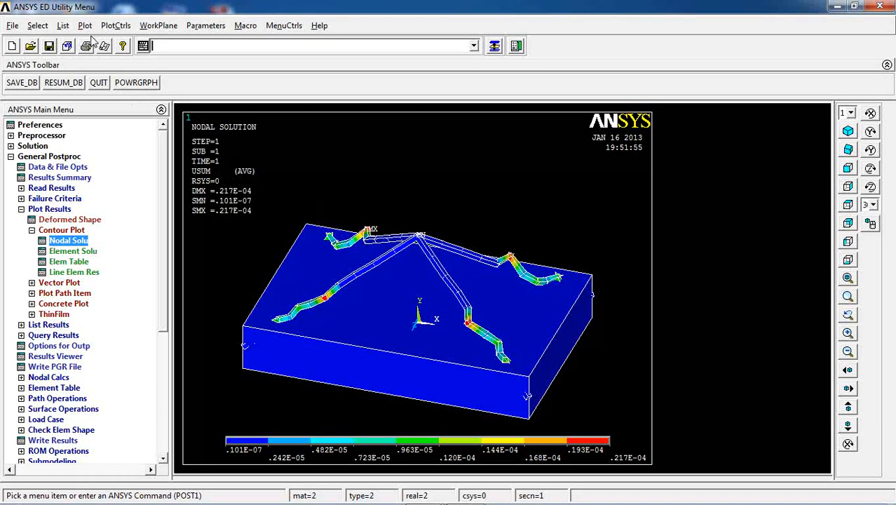
Return to the Preprocessor while the thick-slab displacement contour stays shown
left_click(36, 26)
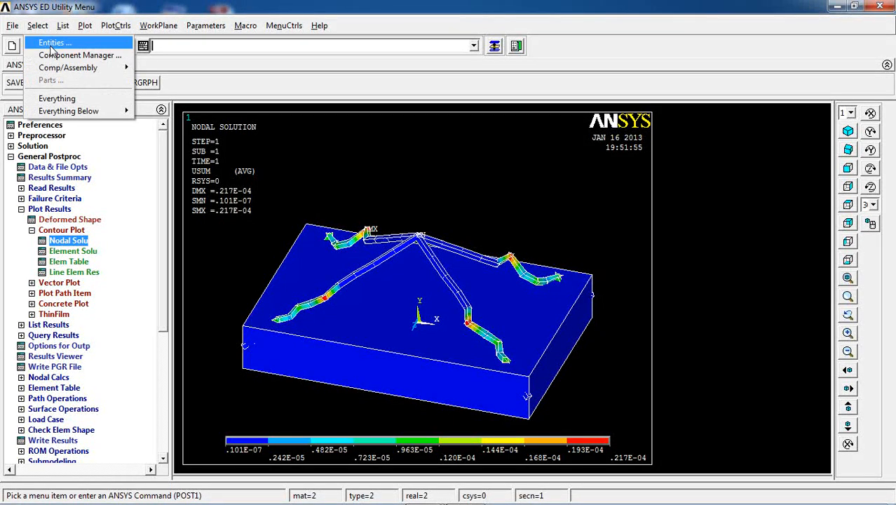
mouse_move(420, 336)
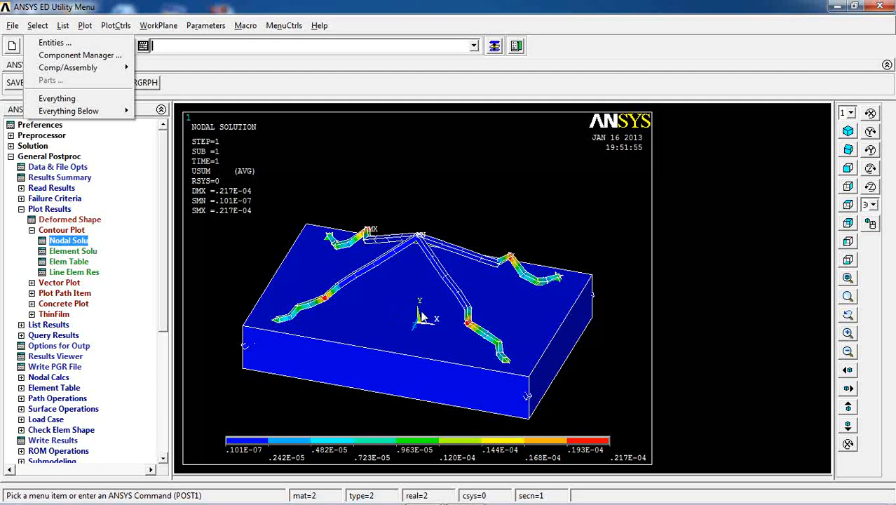
mouse_move(482, 216)
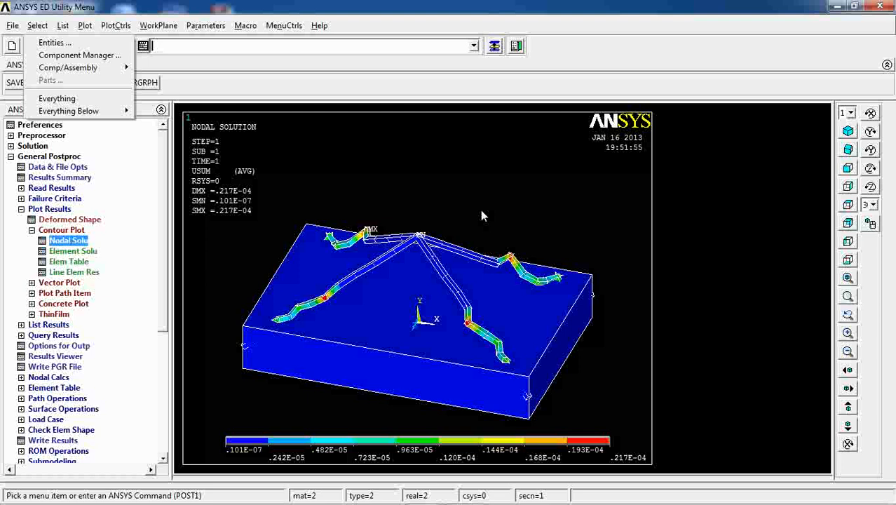
left_click(36, 26)
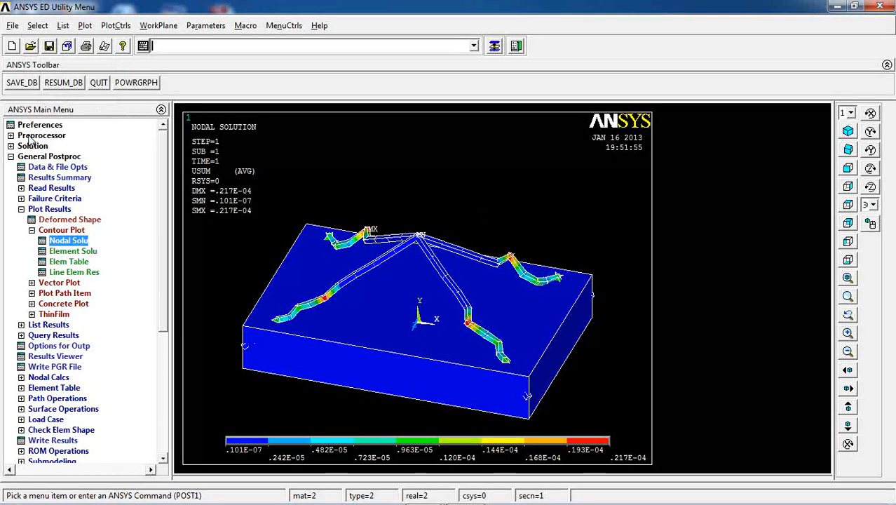
left_click(42, 134)
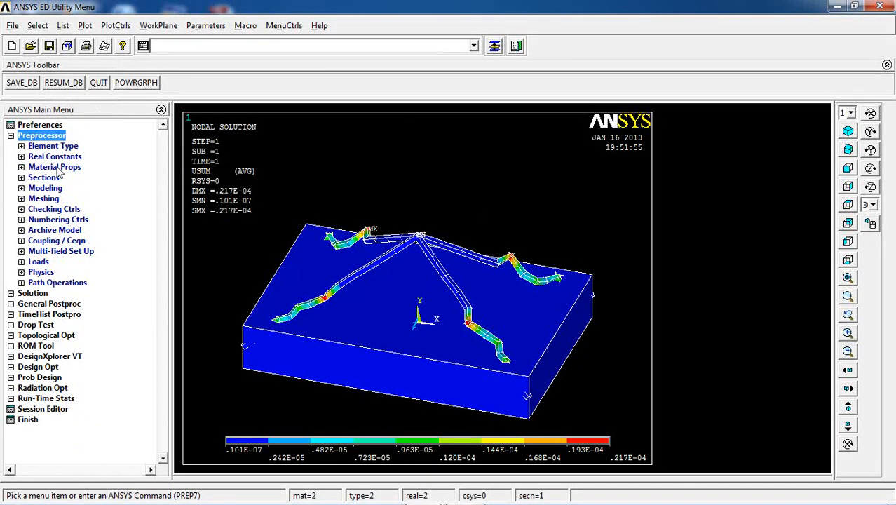
Edit real constant set 2 (SHELL63) to shell thickness TK(I)=10
left_click(55, 155)
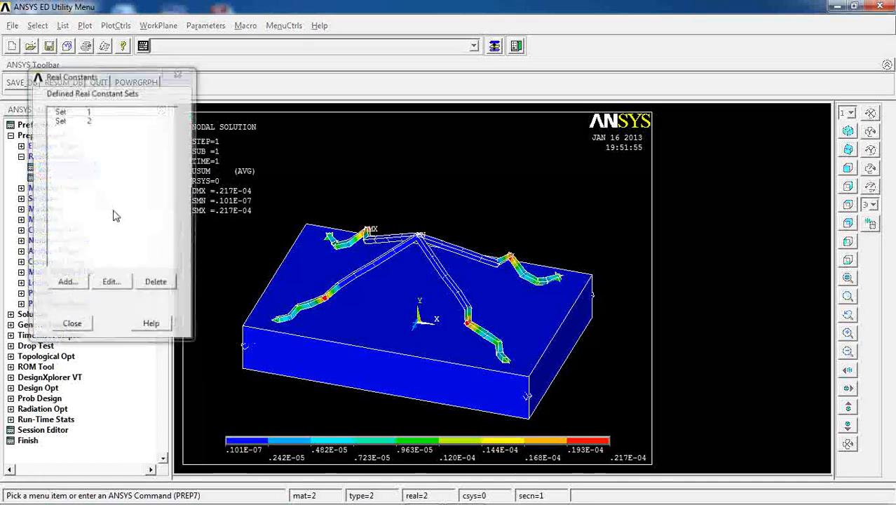
left_click(67, 281)
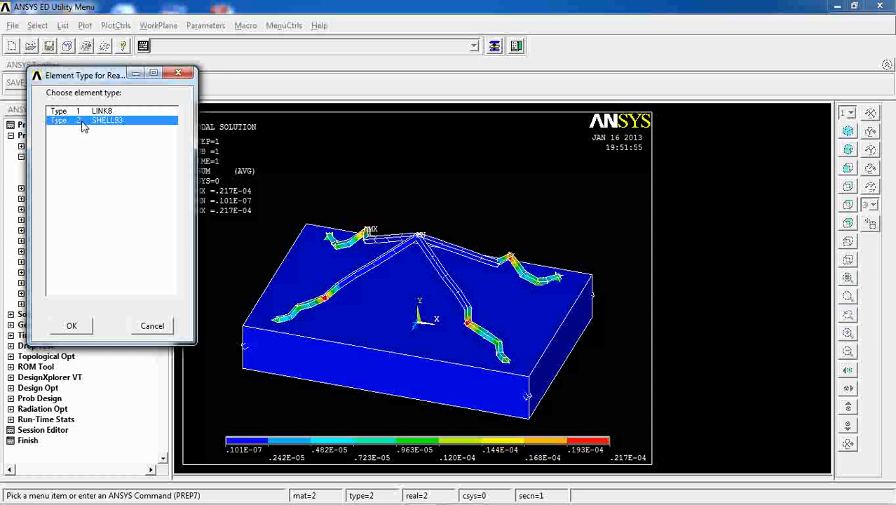
left_click(70, 326)
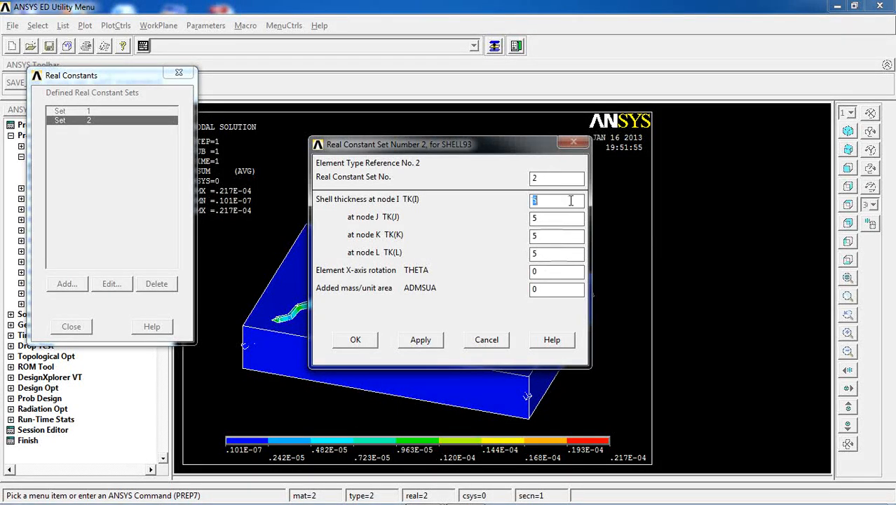
type("10")
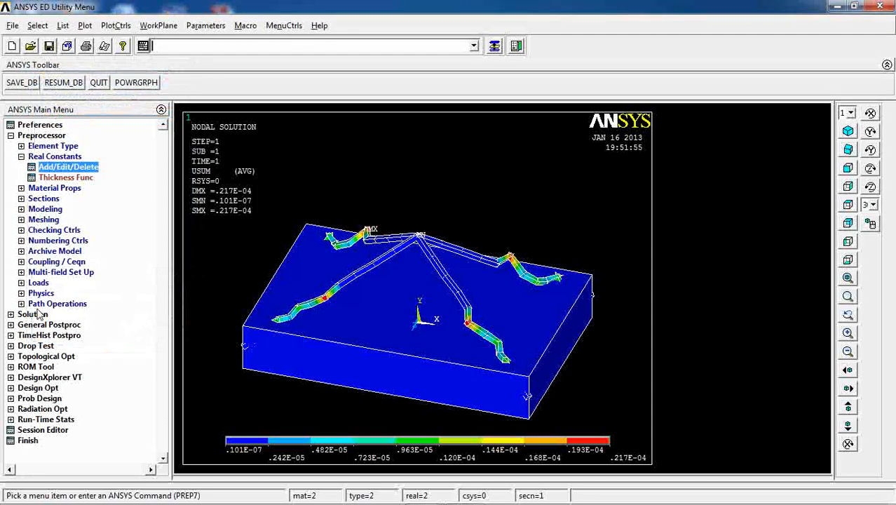
Re-solve the current load step and return to General Postproc
left_click(58, 218)
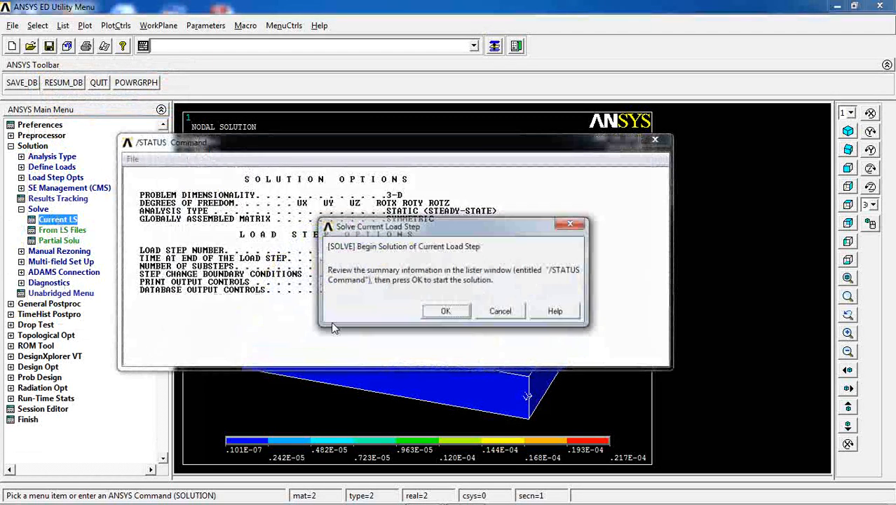
left_click(446, 311)
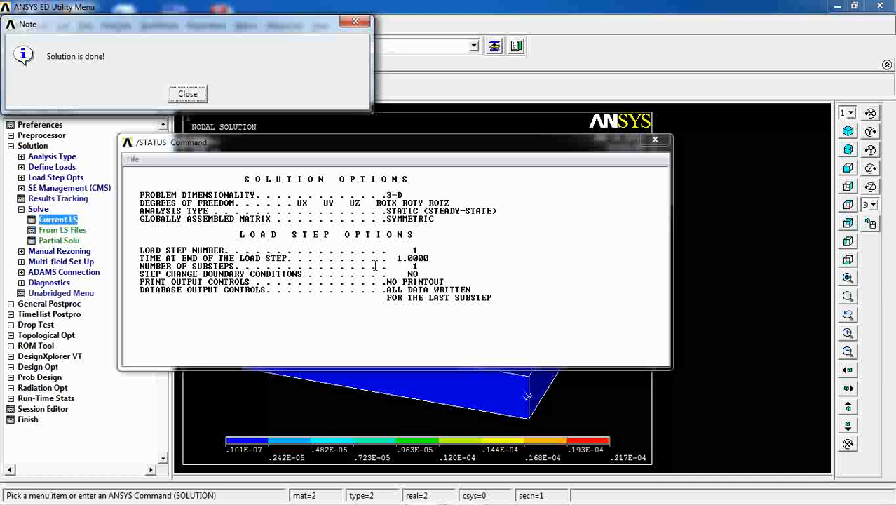
left_click(188, 92)
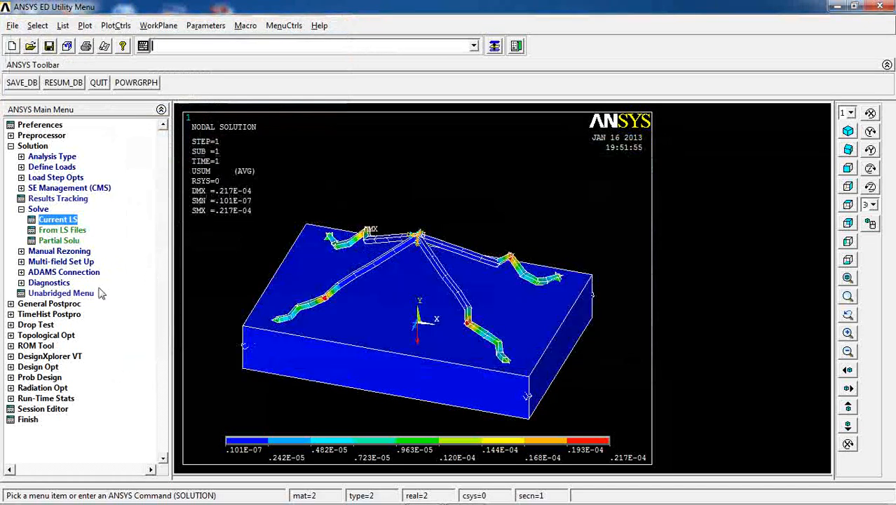
left_click(49, 158)
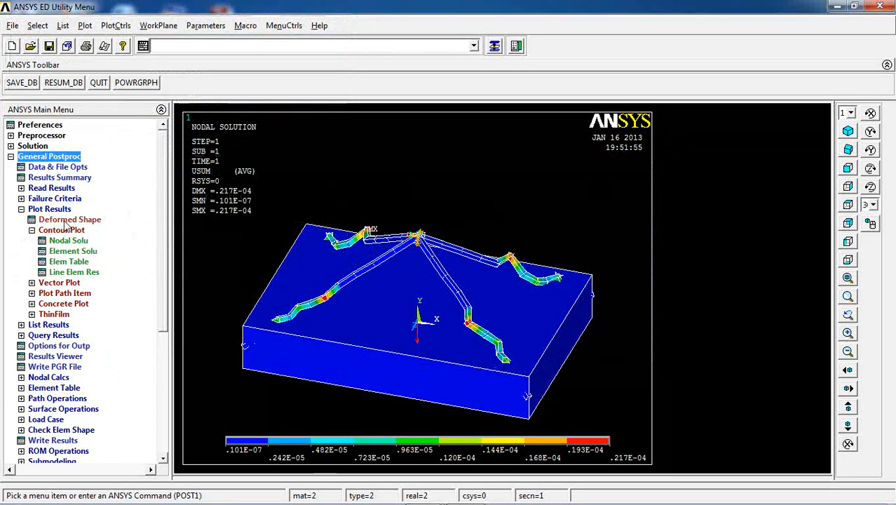
Plot the plate's deformed shape, then the Y-displacement contour
left_click(68, 219)
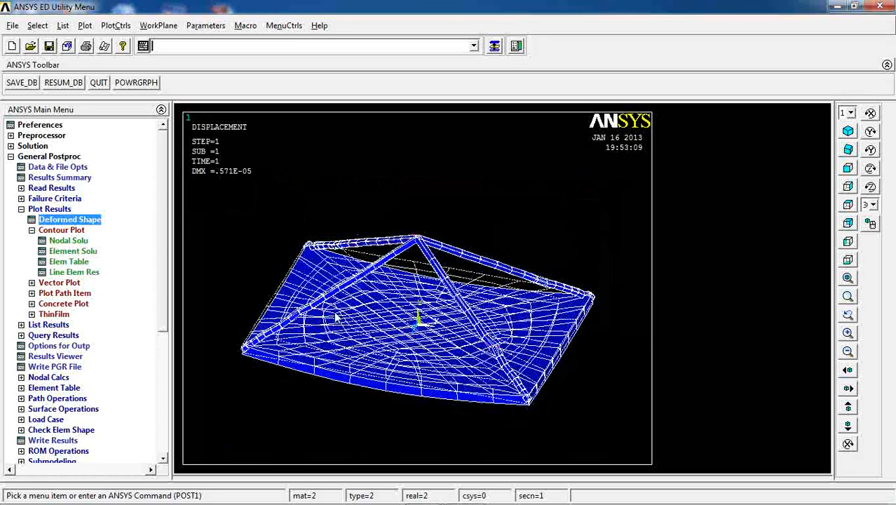
mouse_move(363, 311)
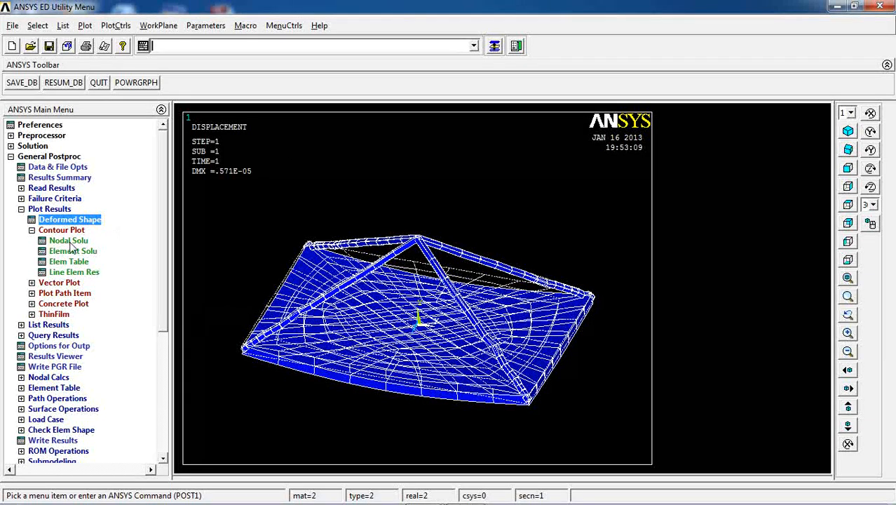
left_click(67, 241)
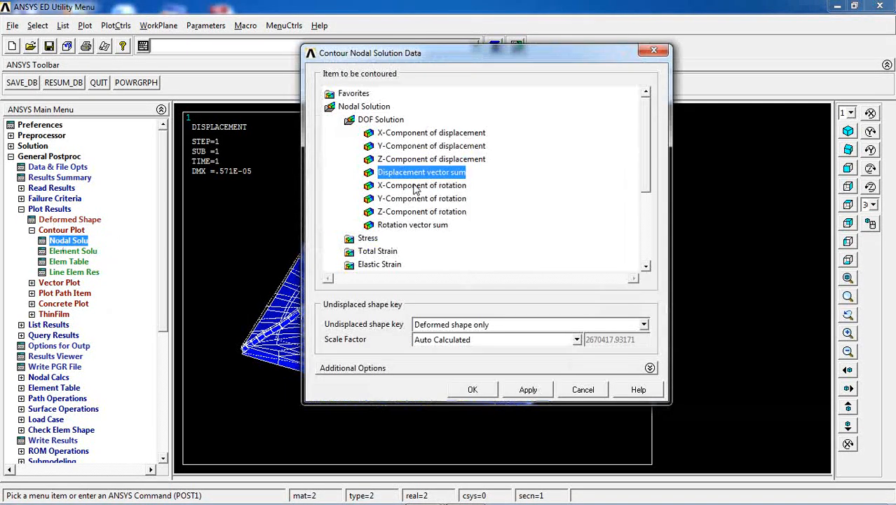
left_click(473, 390)
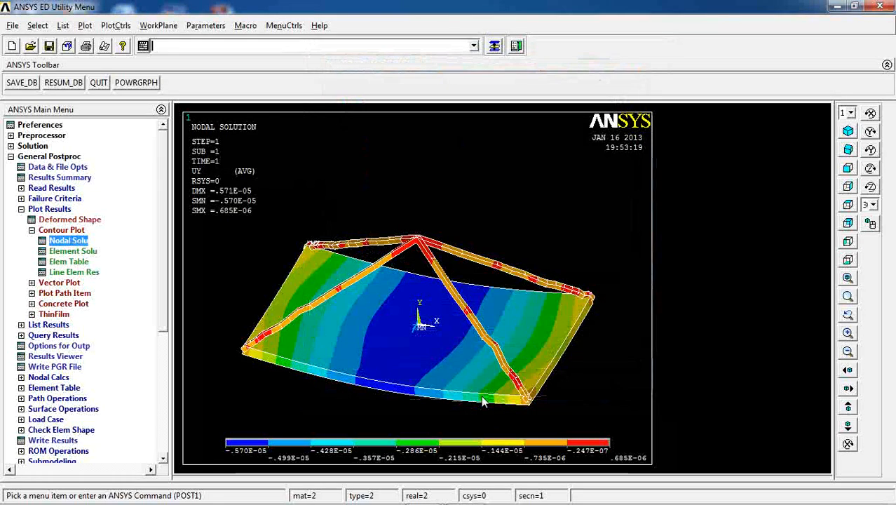
Plot the displacement vector sum contour over the plate
left_click(69, 240)
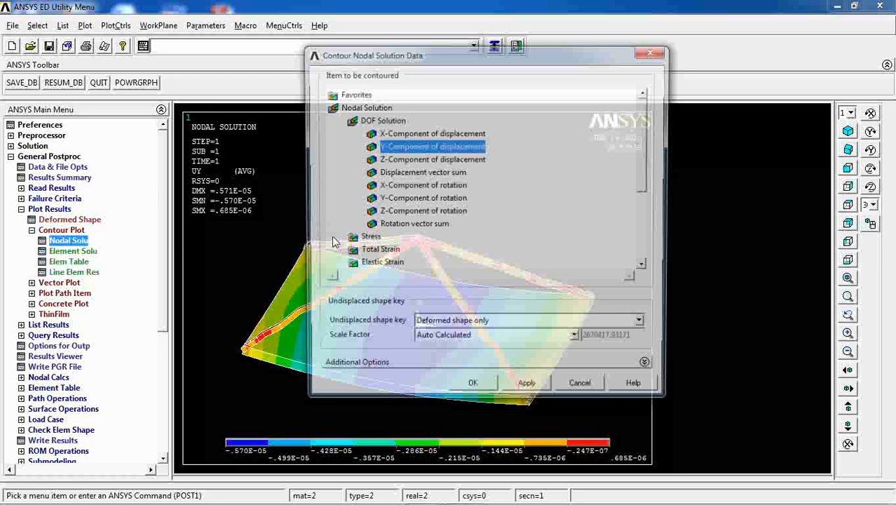
left_click(472, 381)
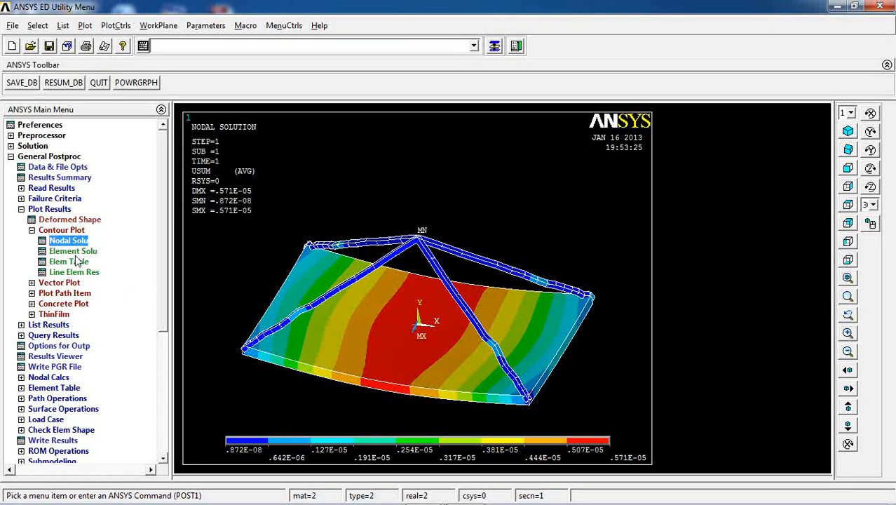
Plot the von Mises stress contour, peaking near 352 at the plate centre
double_click(67, 240)
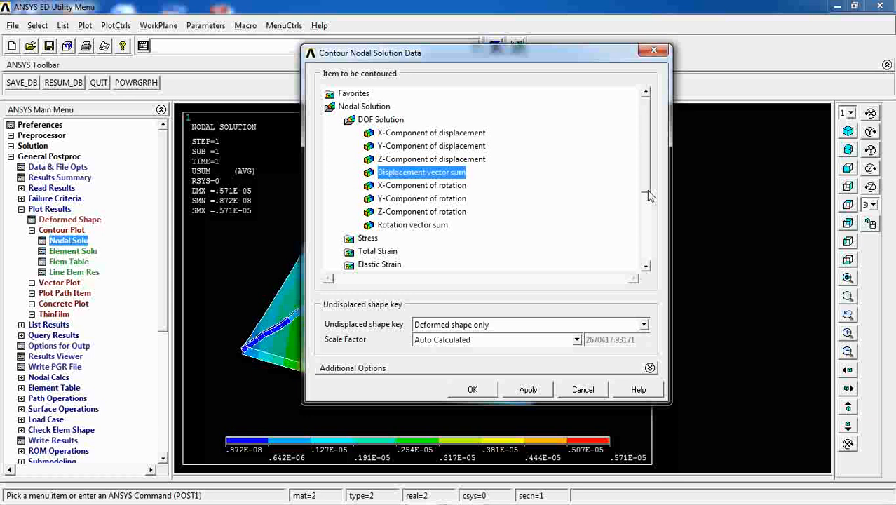
scroll("down", 3)
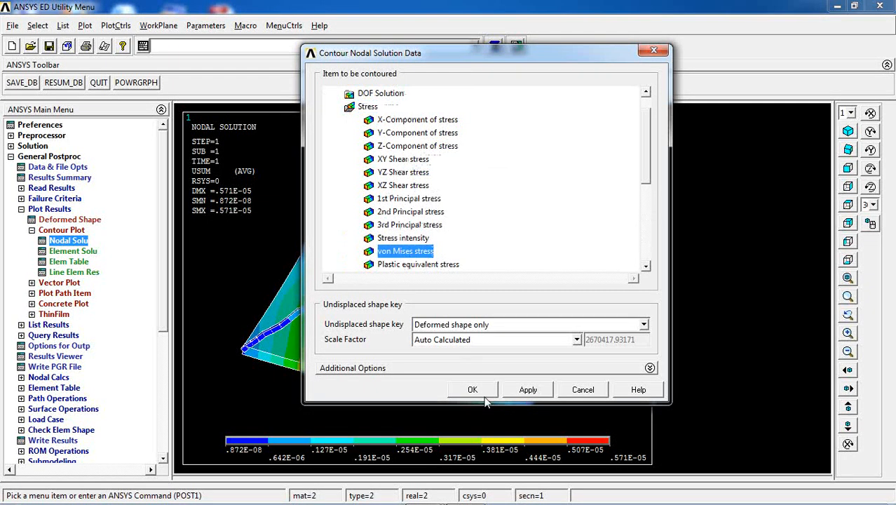
left_click(472, 390)
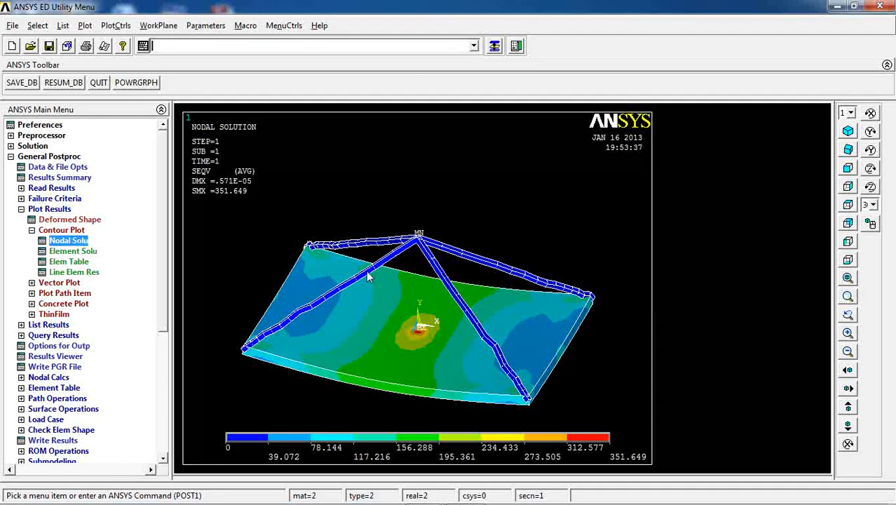
mouse_move(56, 288)
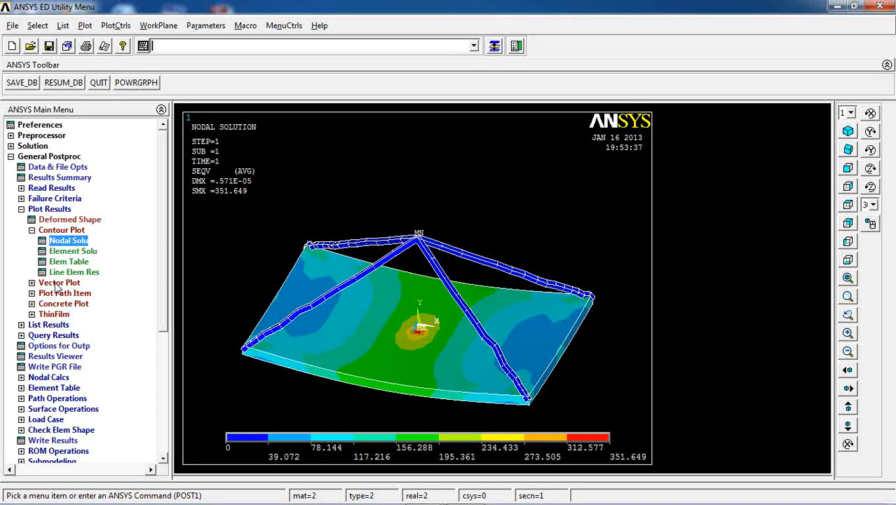
left_click(48, 324)
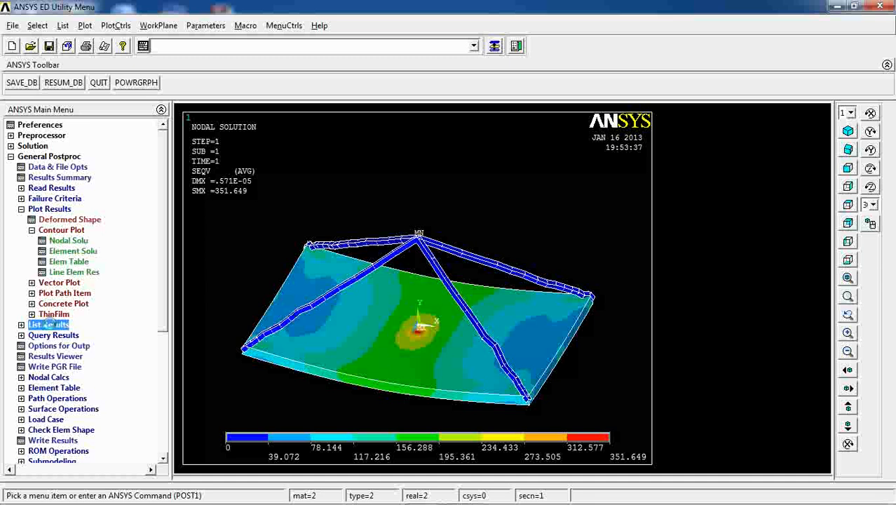
left_click(63, 324)
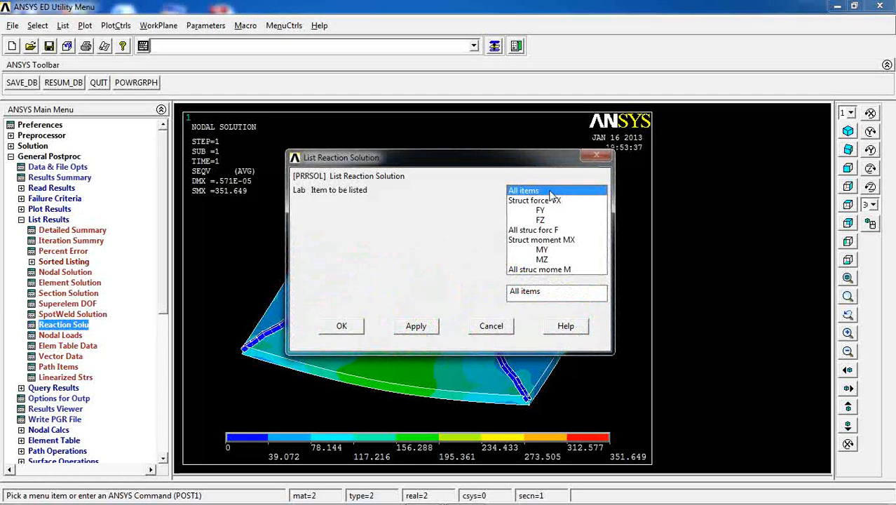
left_click(342, 325)
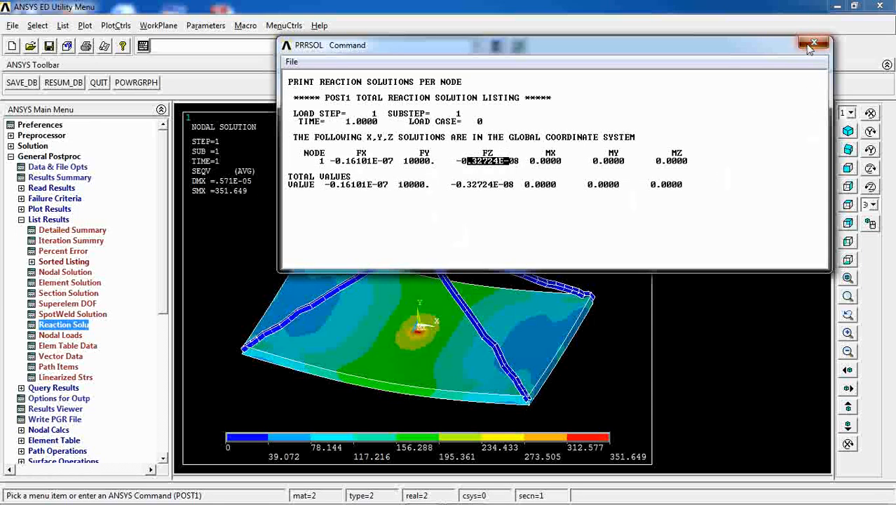
left_click(813, 43)
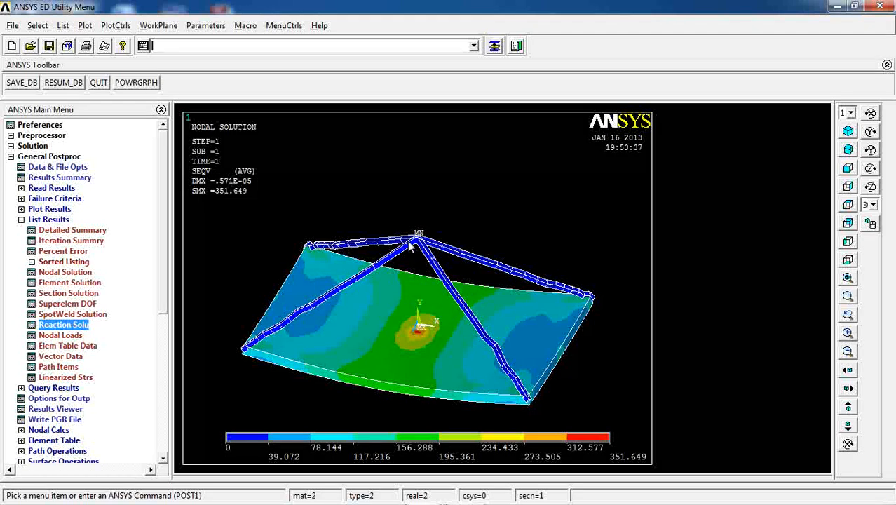
mouse_move(421, 241)
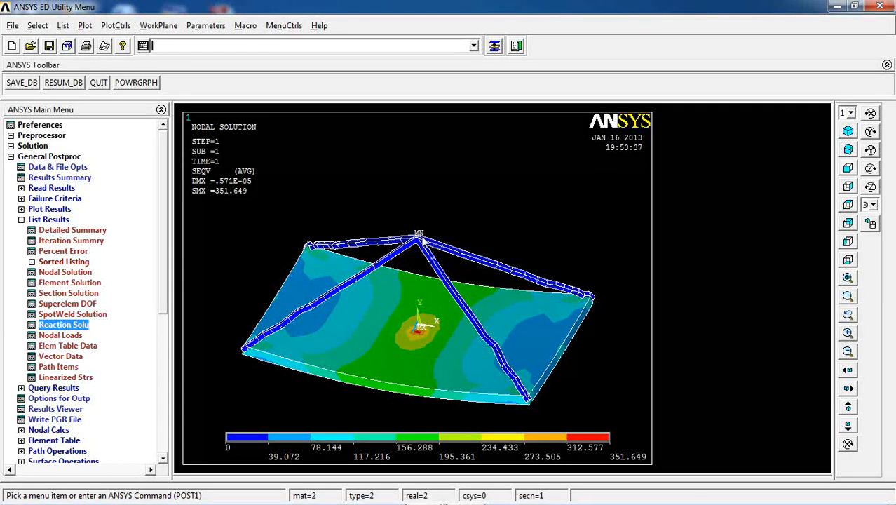